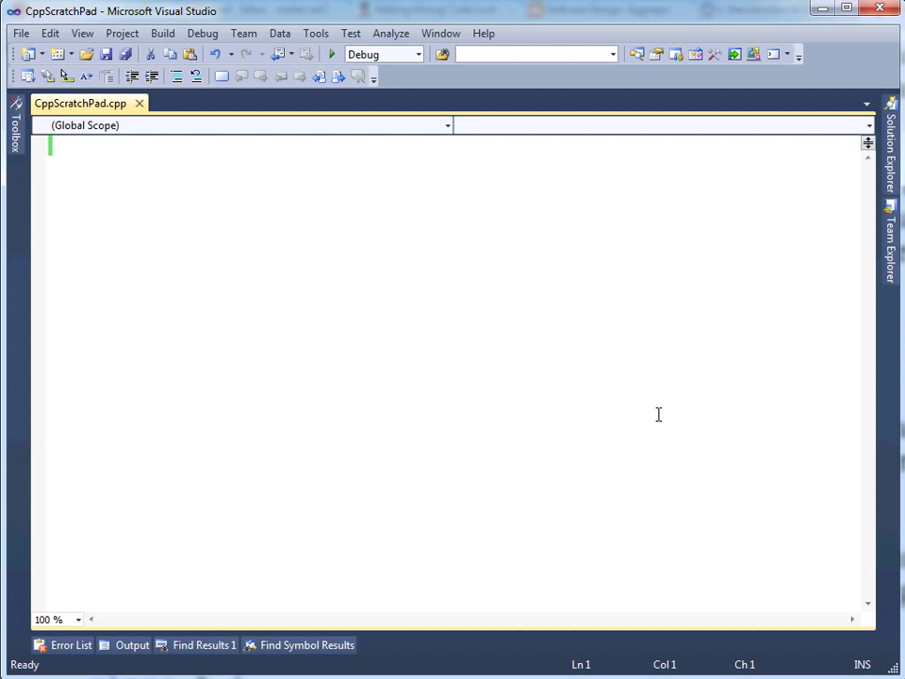
Write two class Vector {} declarations and void main() declaring Vector v, producing the C2011 redefinition error
type("class Person {")
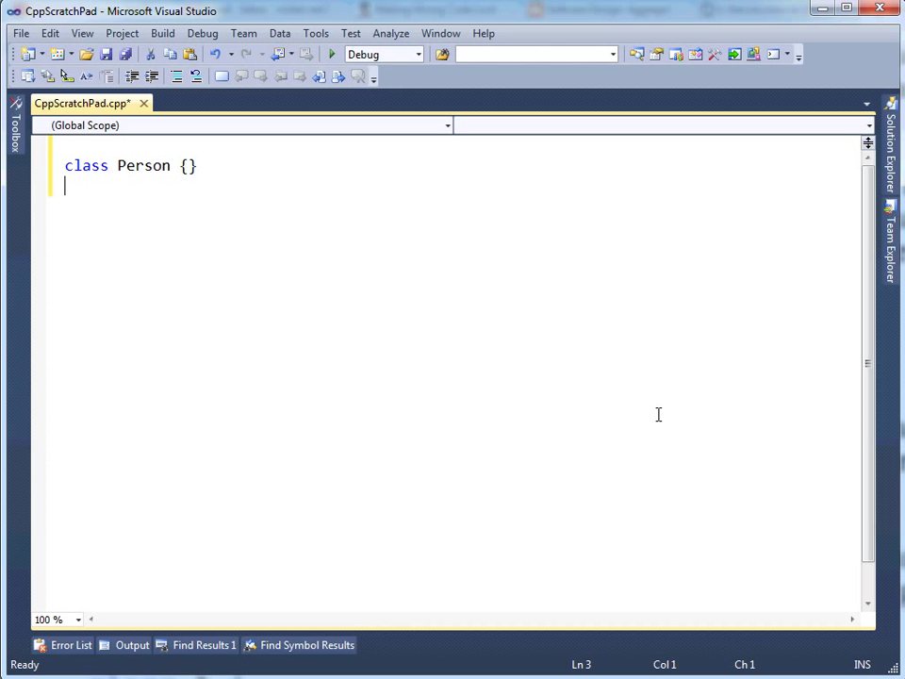
type("Vecto")
type("class V")
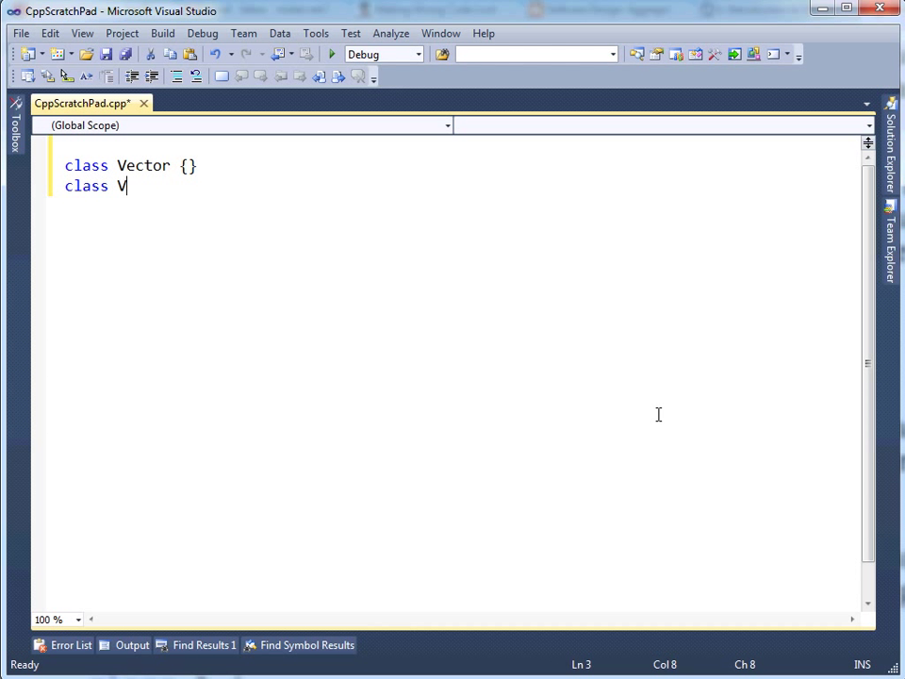
type("ector {")
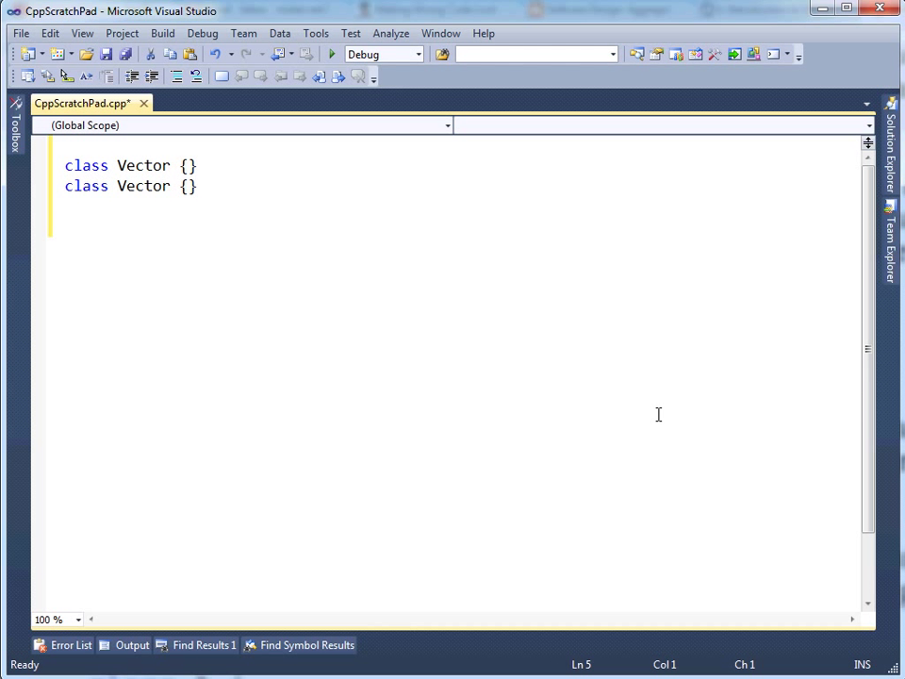
type("void")
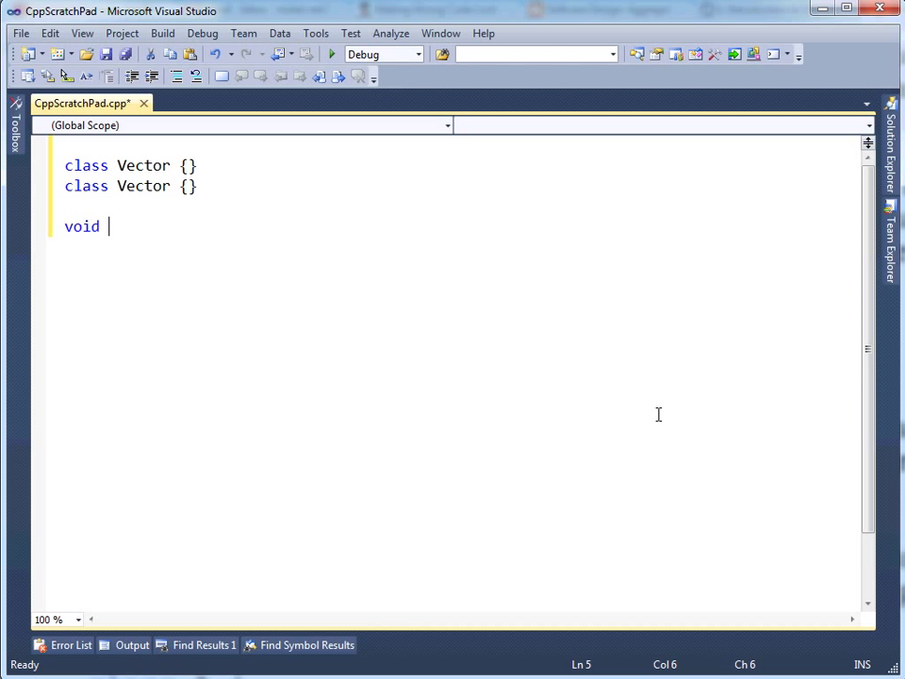
type("main()")
type("Vec")
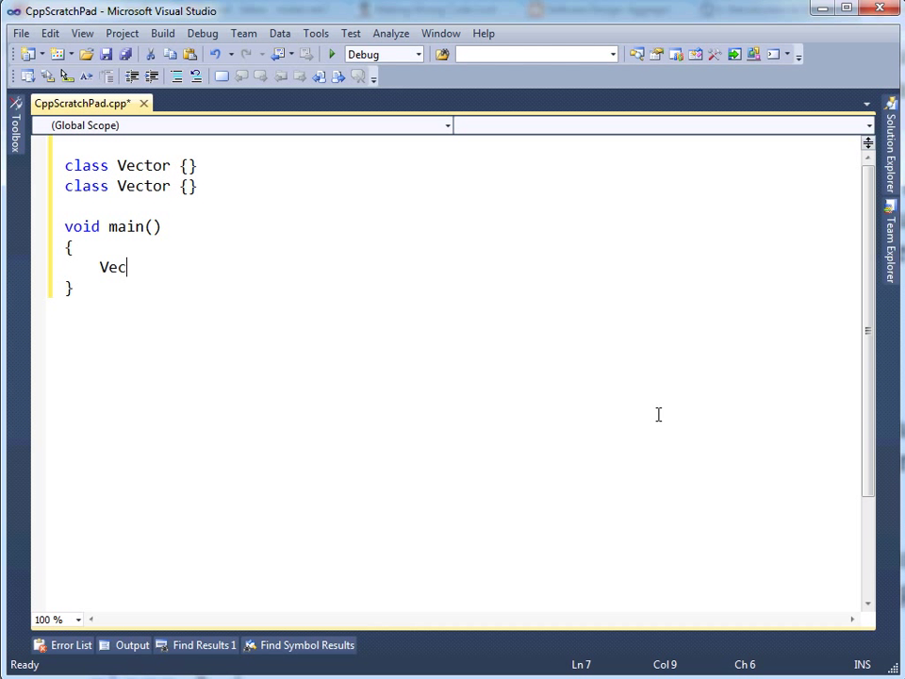
type("tor v;")
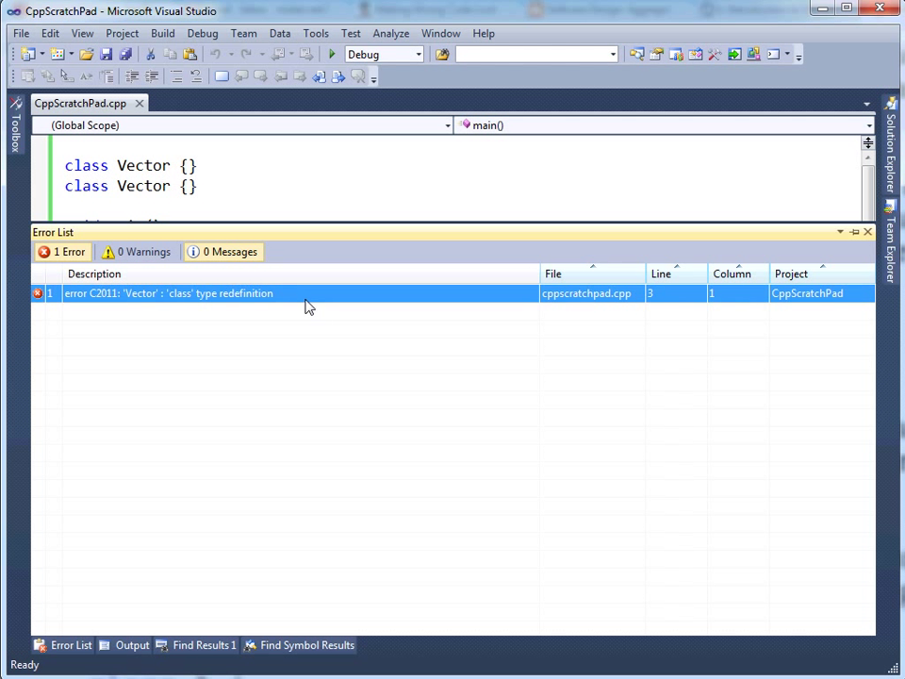
Inspect the class redefinition error after adding semicolons to both Vector declarations
left_click(243, 163)
type(";")
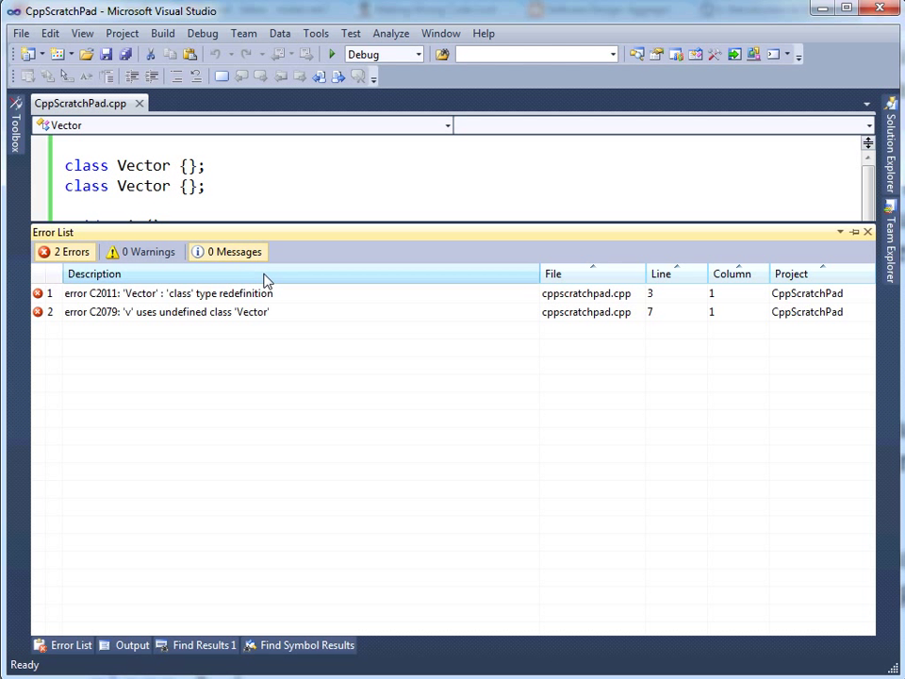
mouse_move(219, 311)
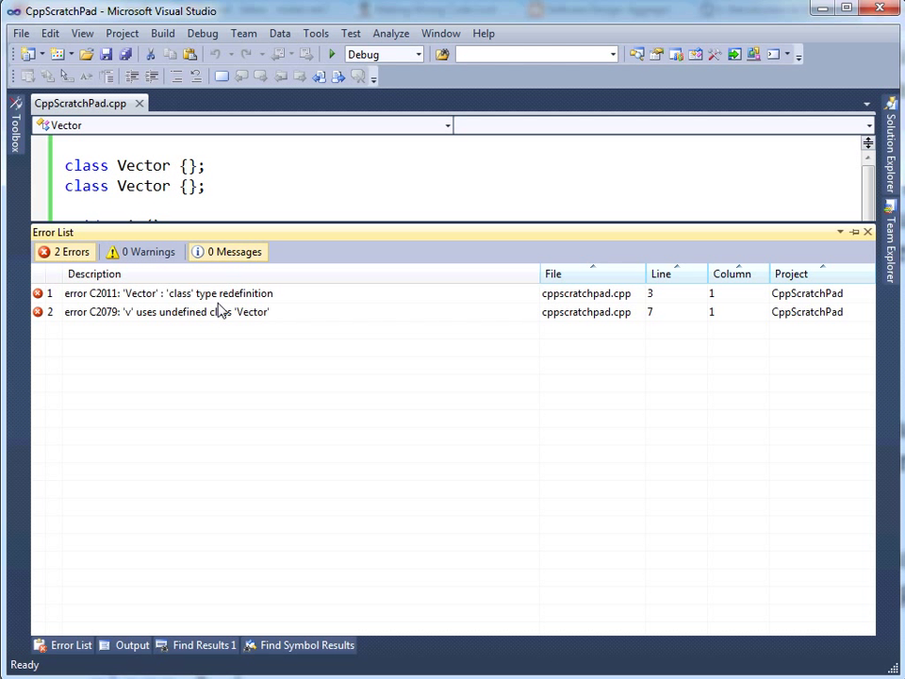
mouse_move(237, 310)
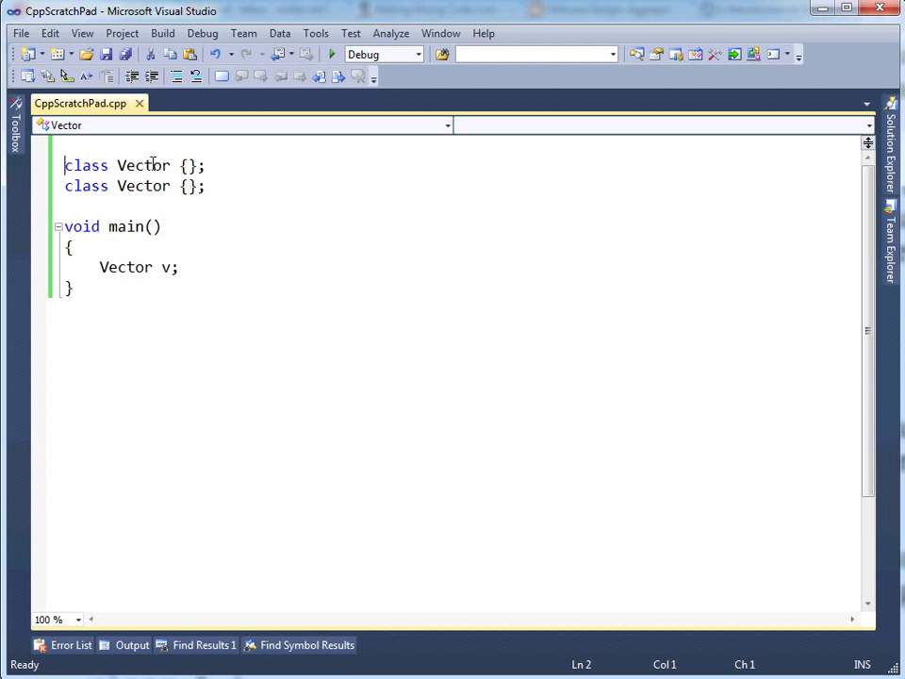
Rename the classes to MyVector and YourVector and declare YourVector v in main so the build succeeds
left_click_drag(64, 166, 64, 205)
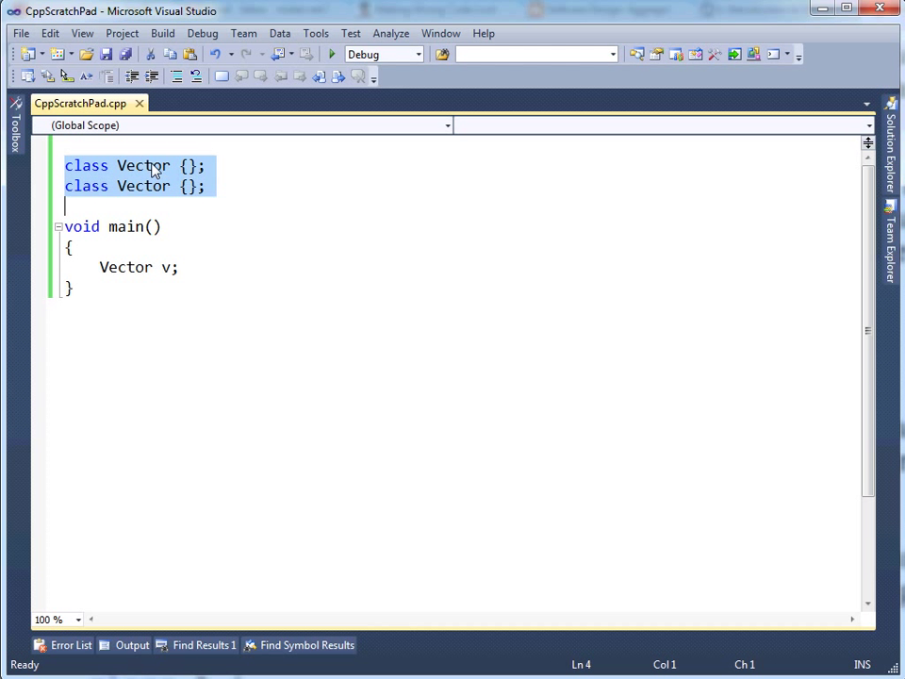
left_click(64, 206)
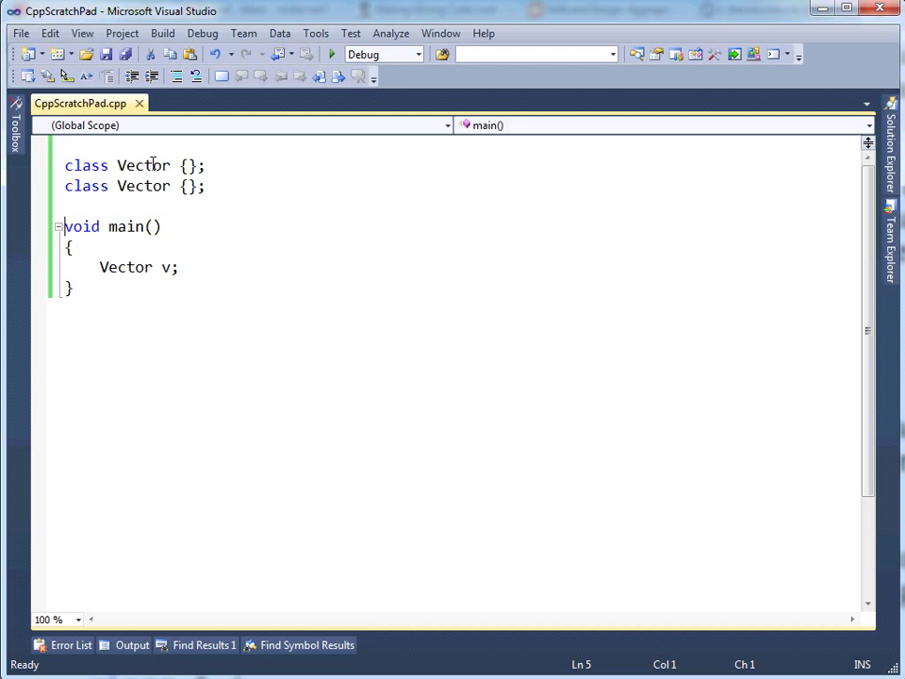
left_click(117, 166)
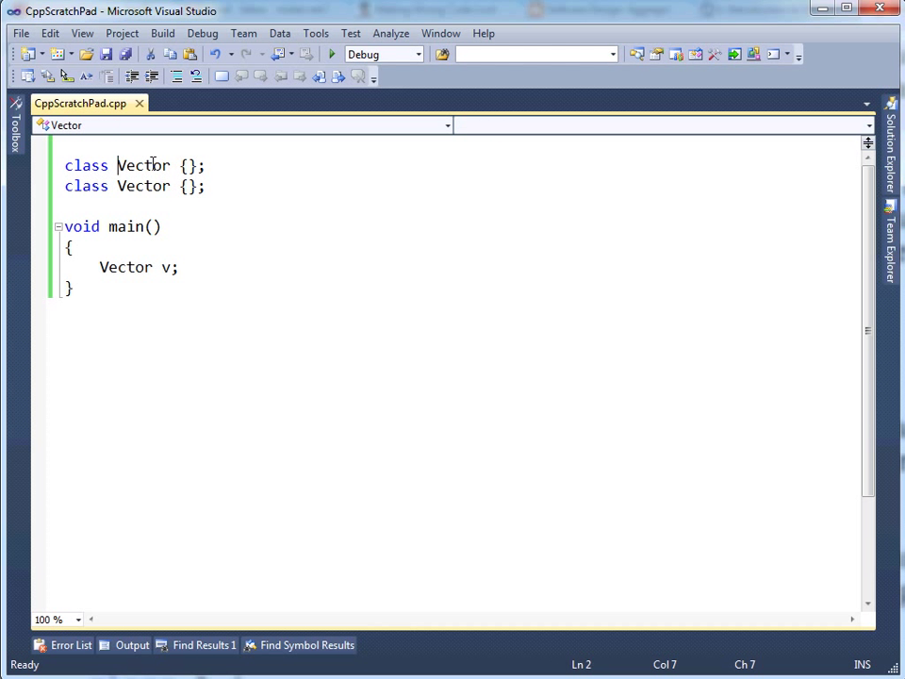
type("My")
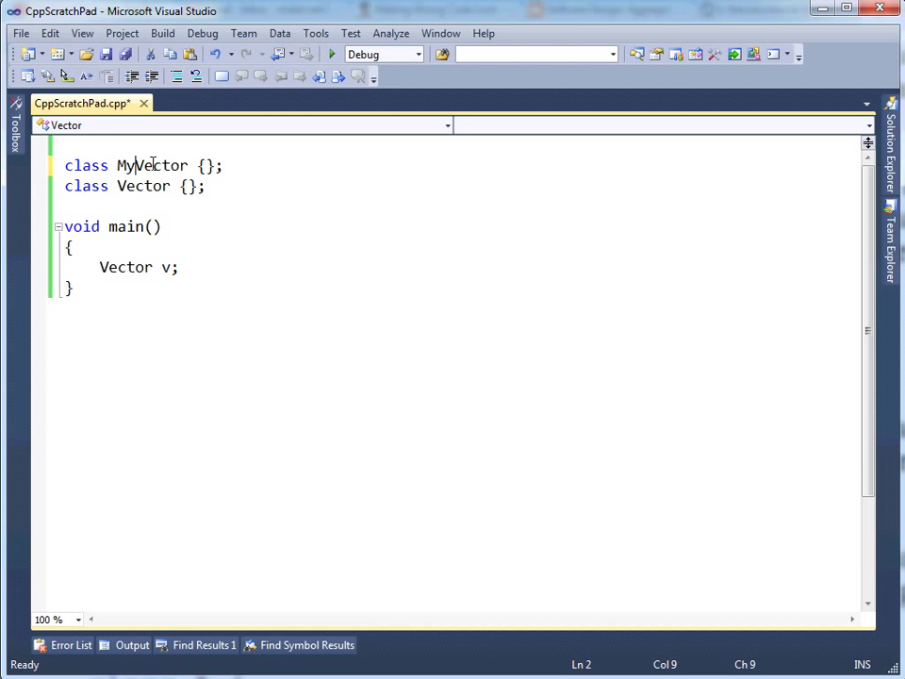
left_click(136, 187)
type("Your")
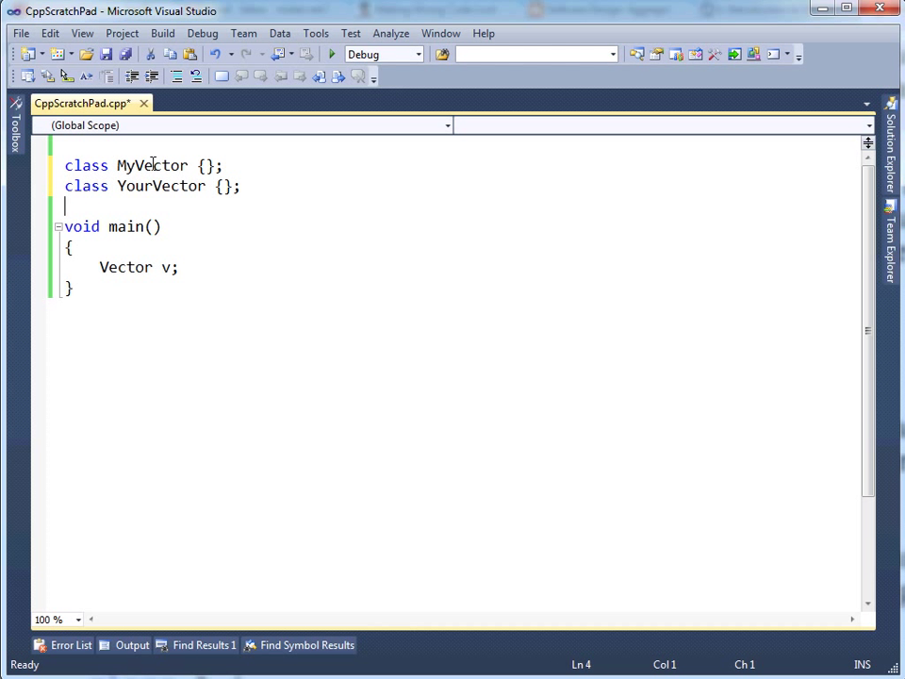
left_click(102, 268)
type("Your")
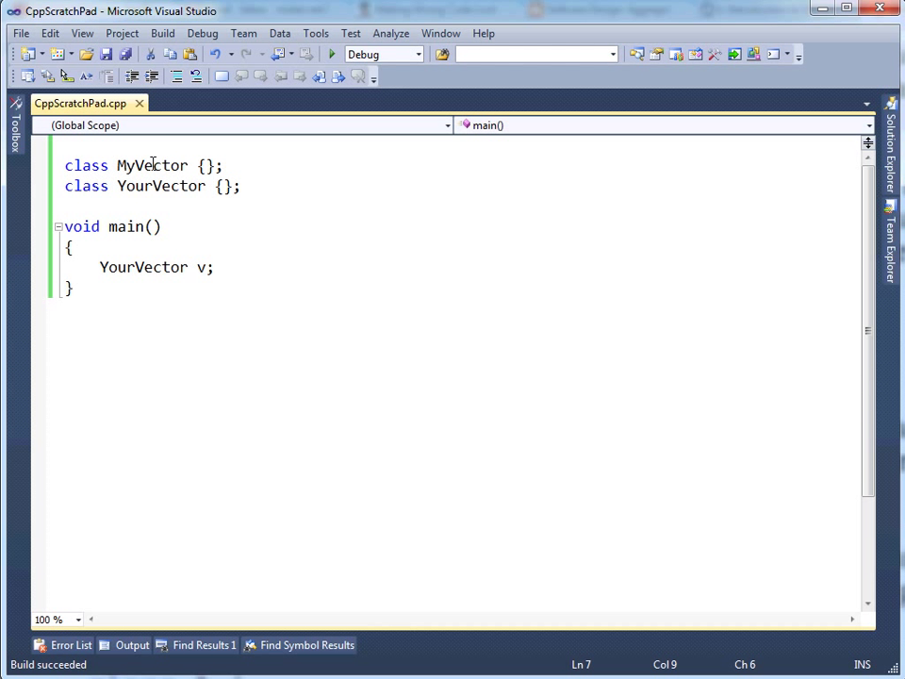
left_click(66, 206)
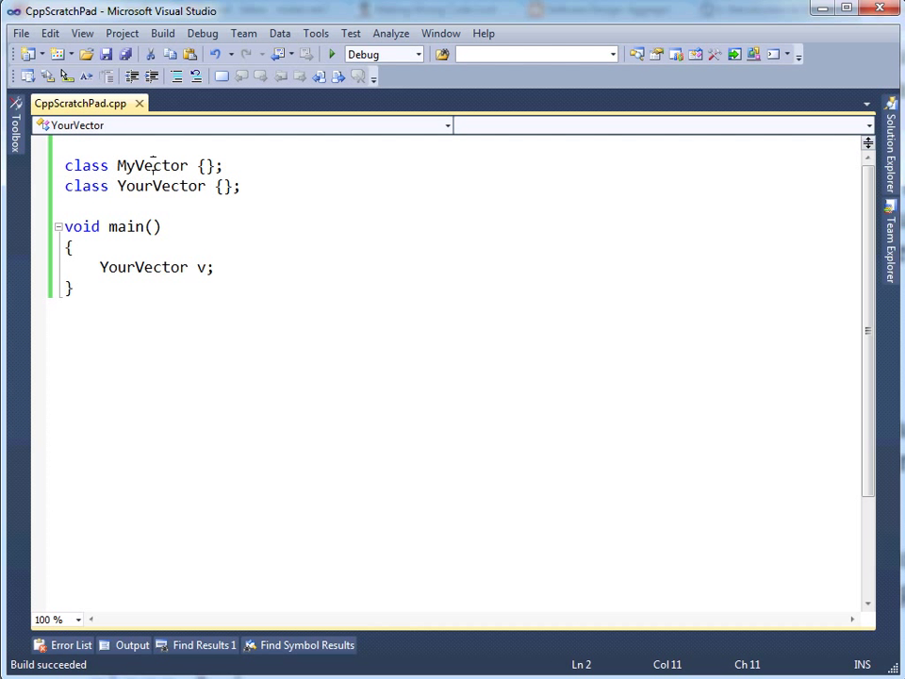
double_click(160, 187)
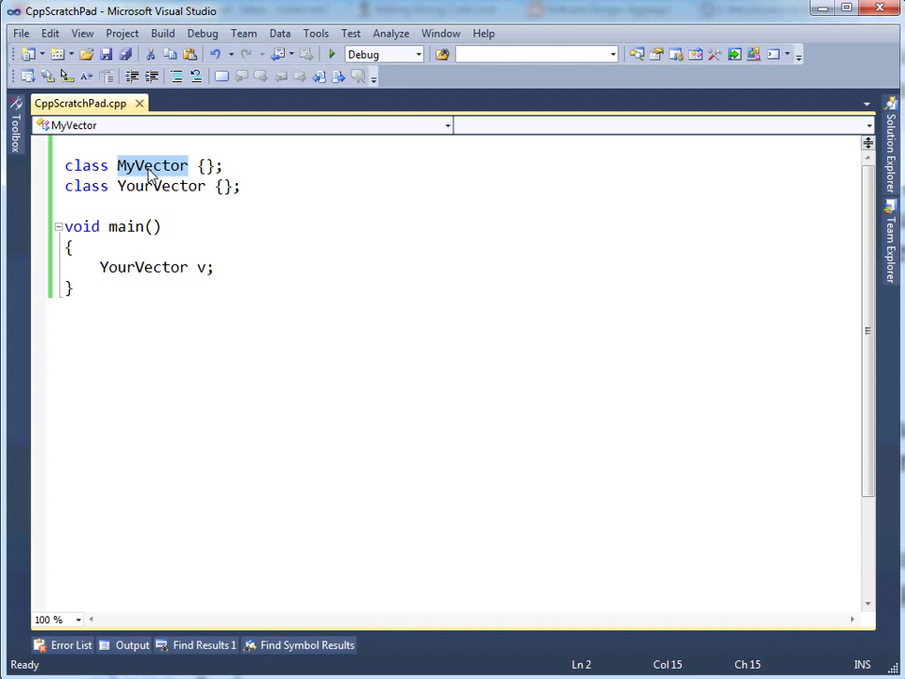
Revert the renames to Vector and wrap the first class in namespace My
key("Enter")
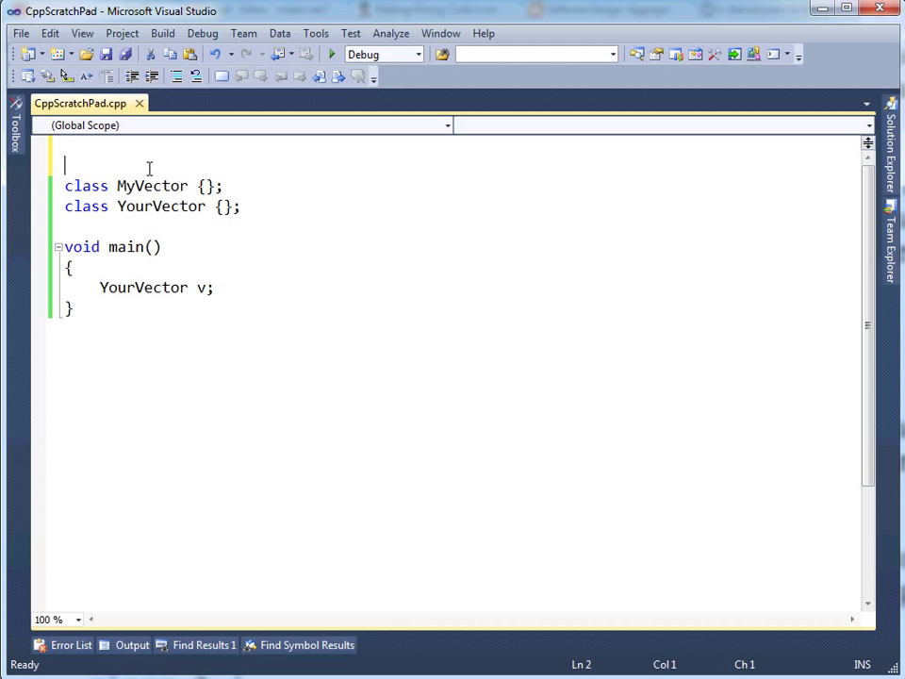
left_click(200, 187)
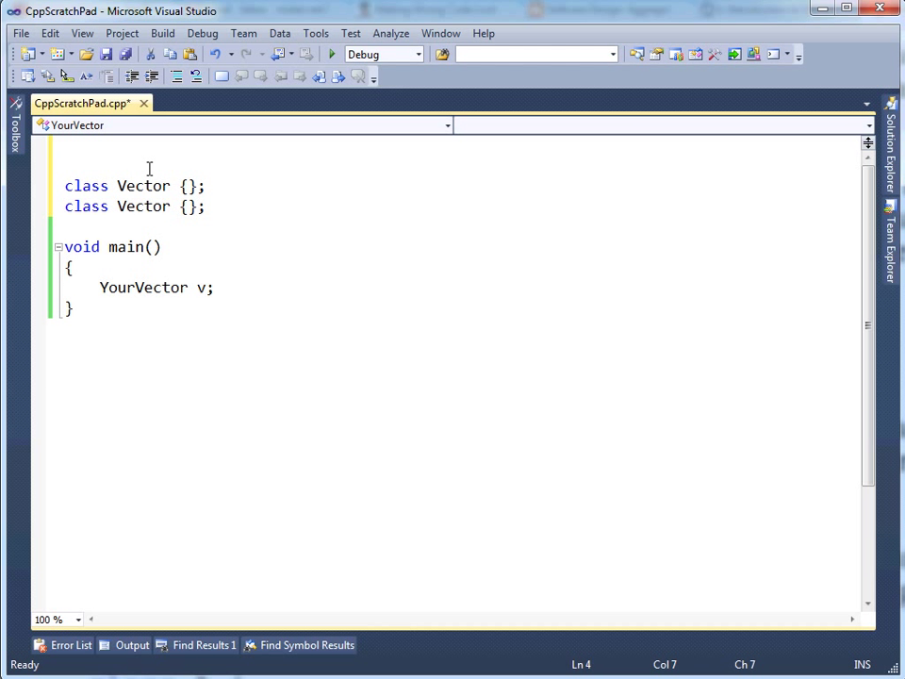
left_click(66, 165)
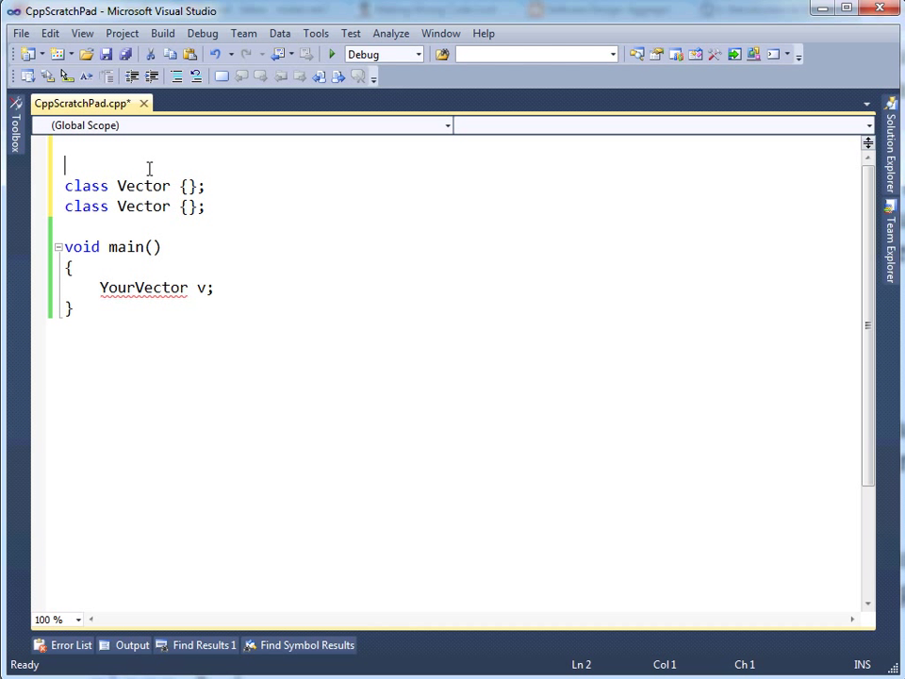
type("namespace My")
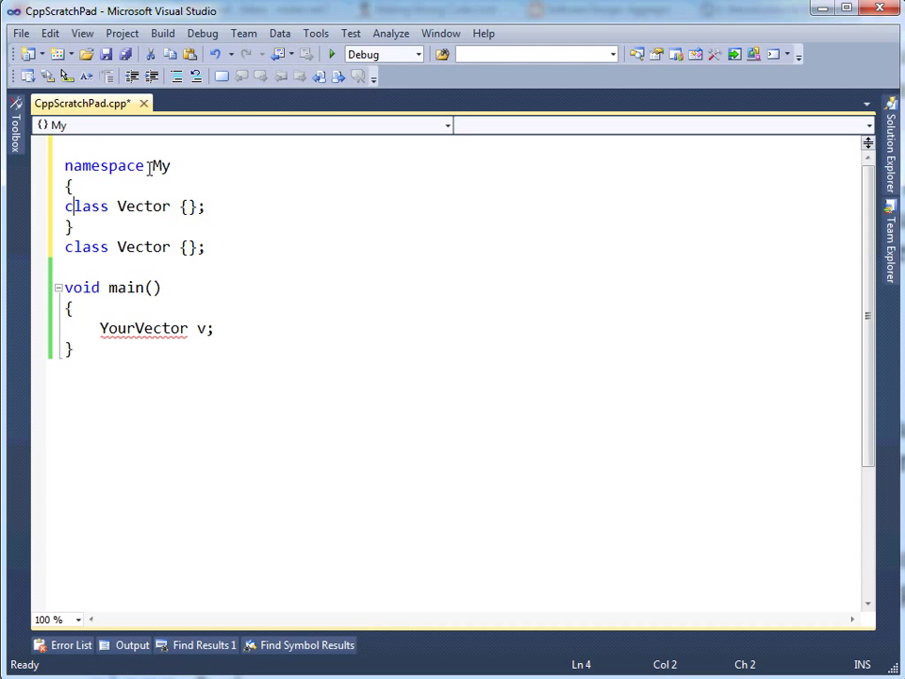
type(";")
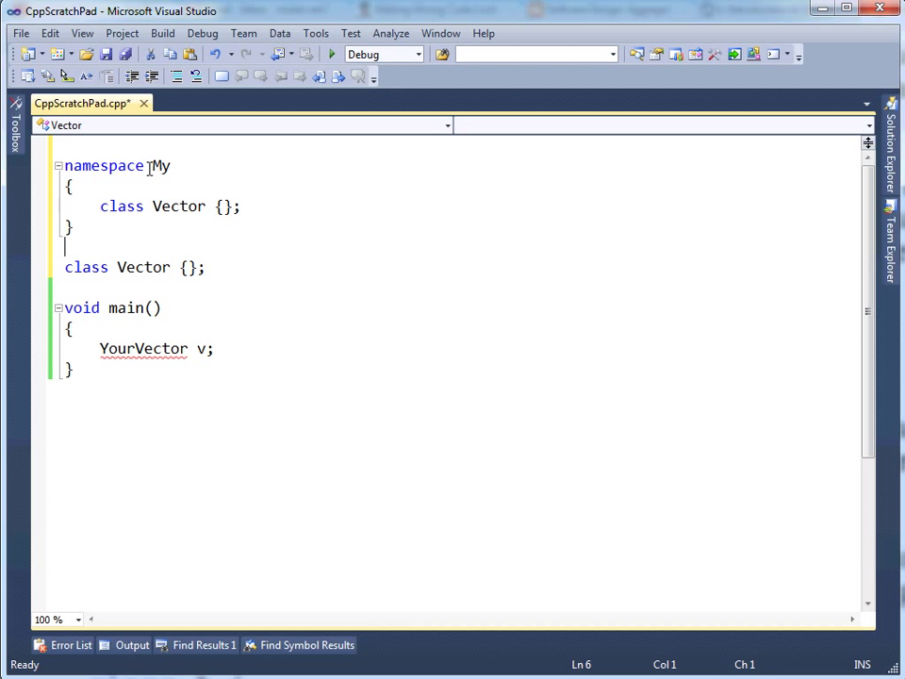
Wrap the second class in namespace Your, leaving main declaring a plain Vector v
type("names")
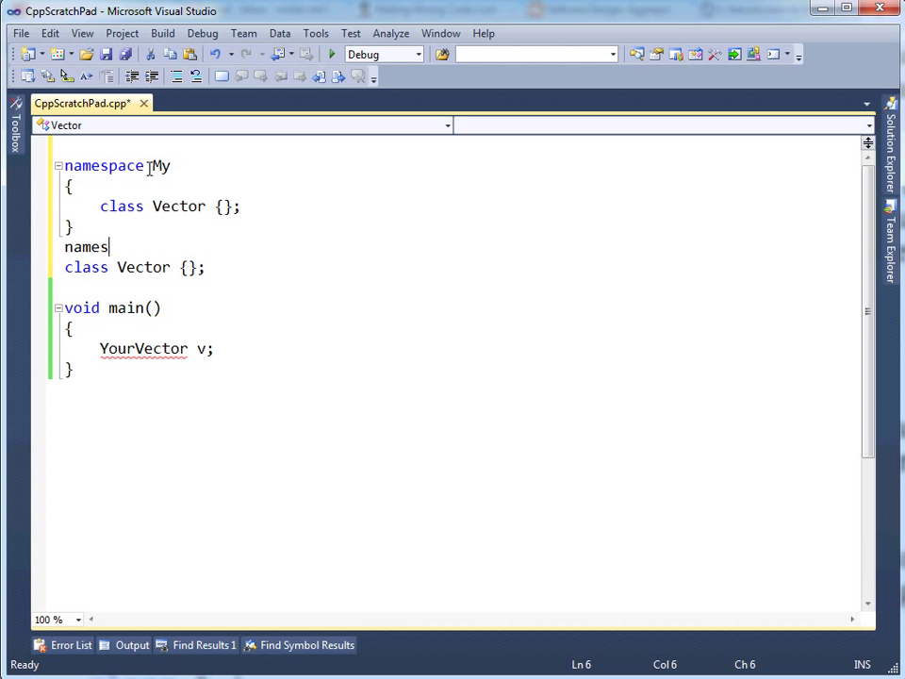
type("pace You")
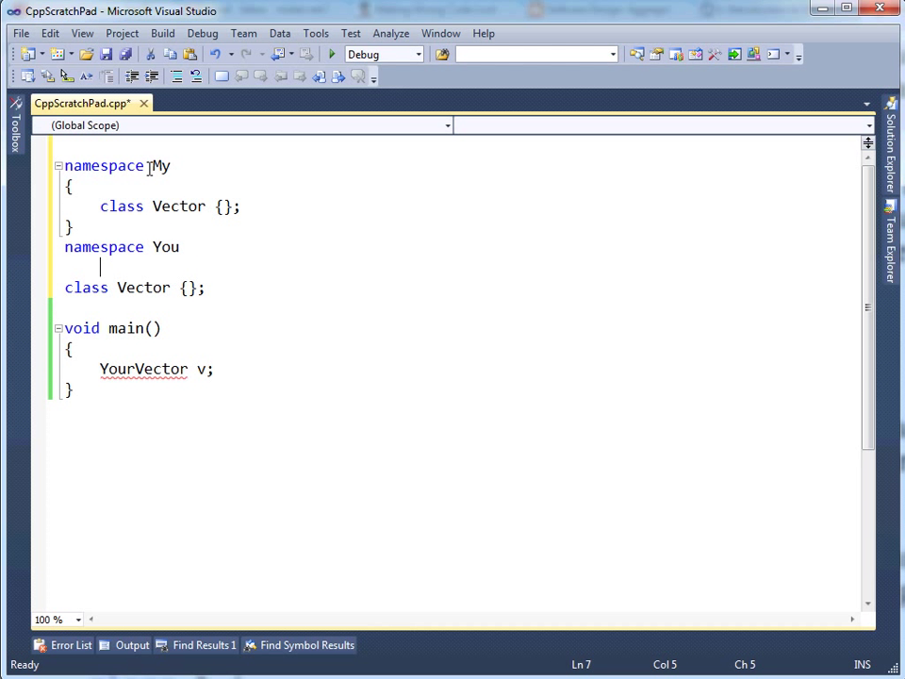
type("{")
left_click(452, 307)
type("}")
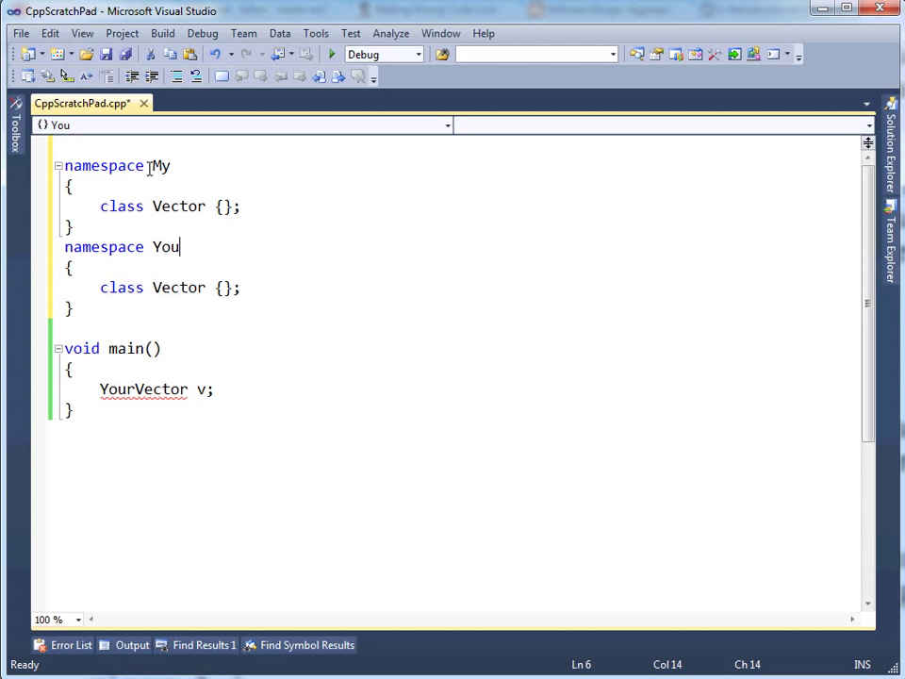
type("r")
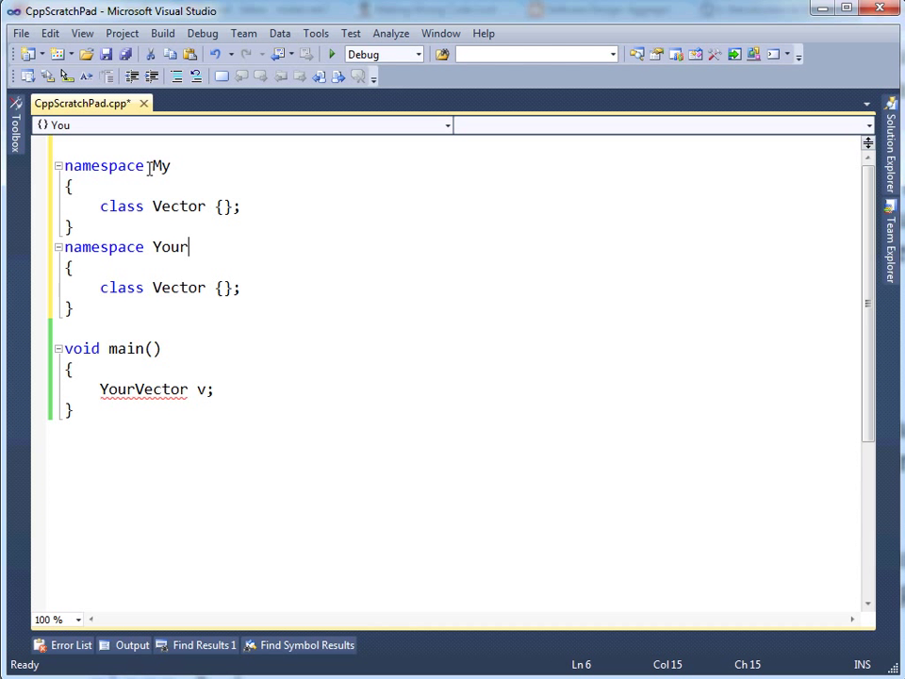
left_click(189, 287)
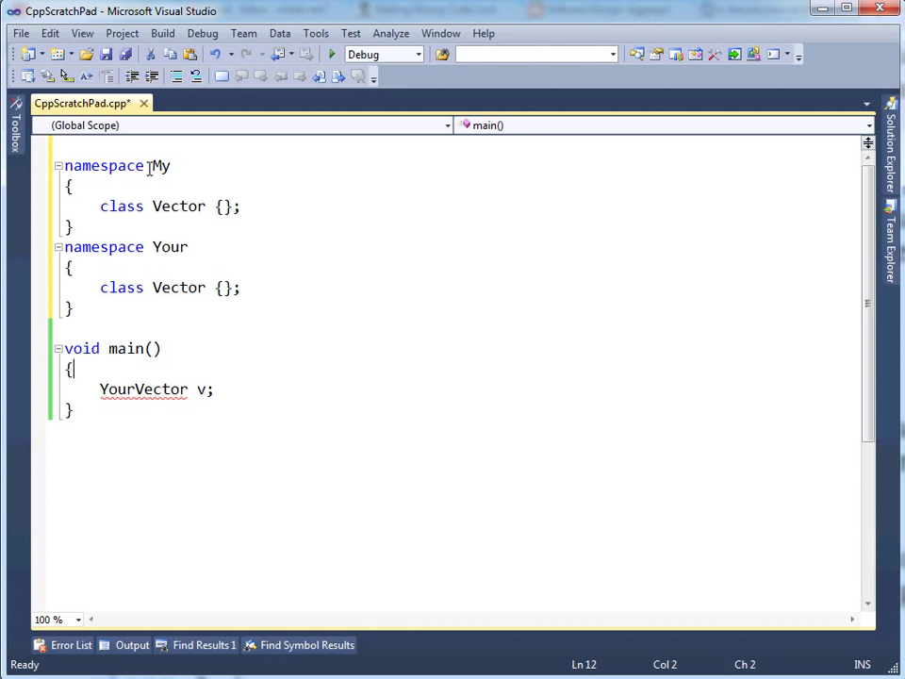
left_click(109, 389)
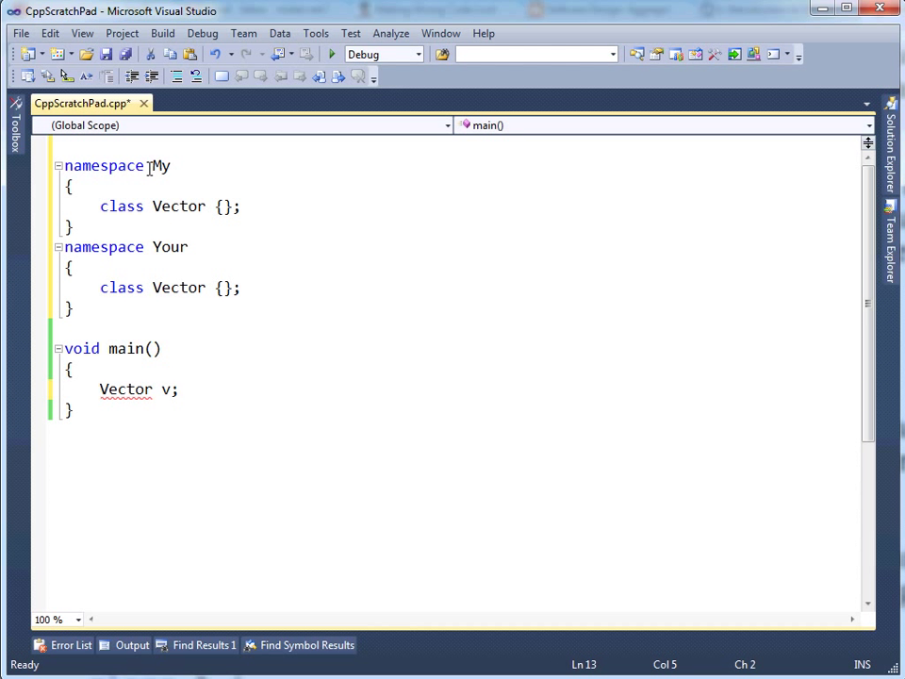
double_click(178, 205)
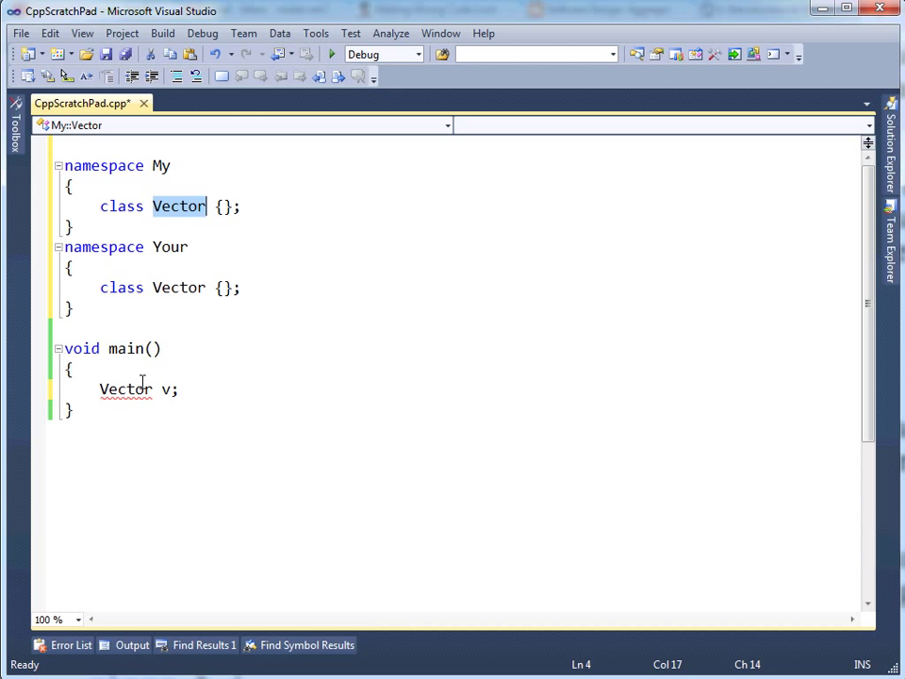
mouse_move(132, 389)
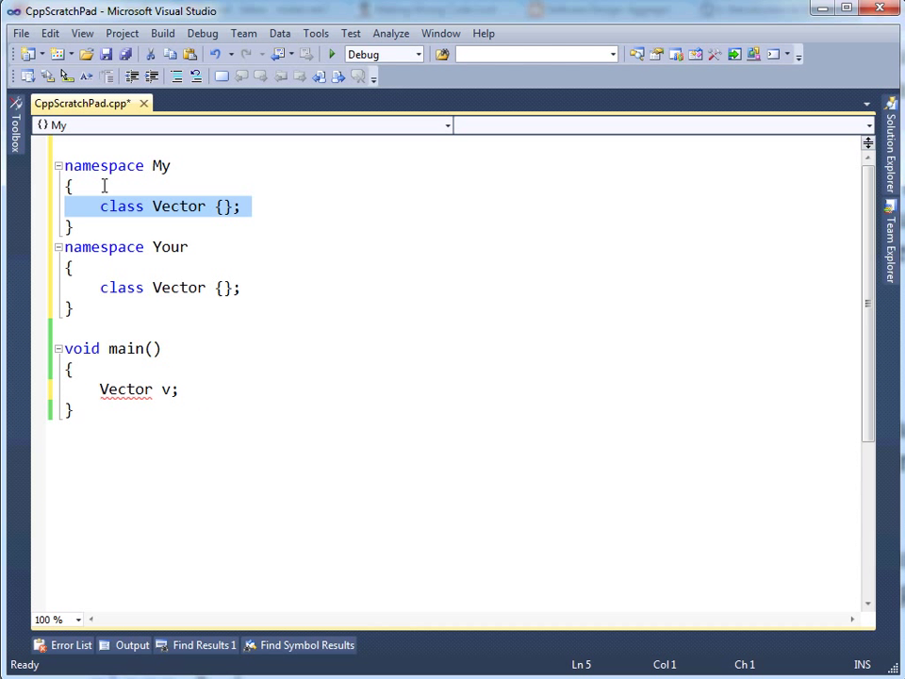
left_click(68, 186)
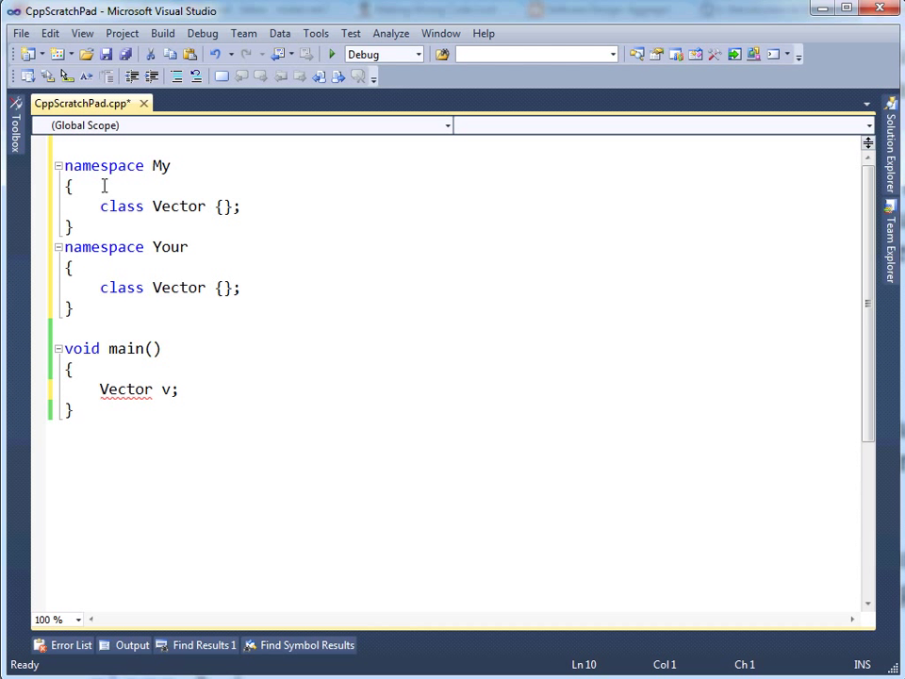
left_click(64, 328)
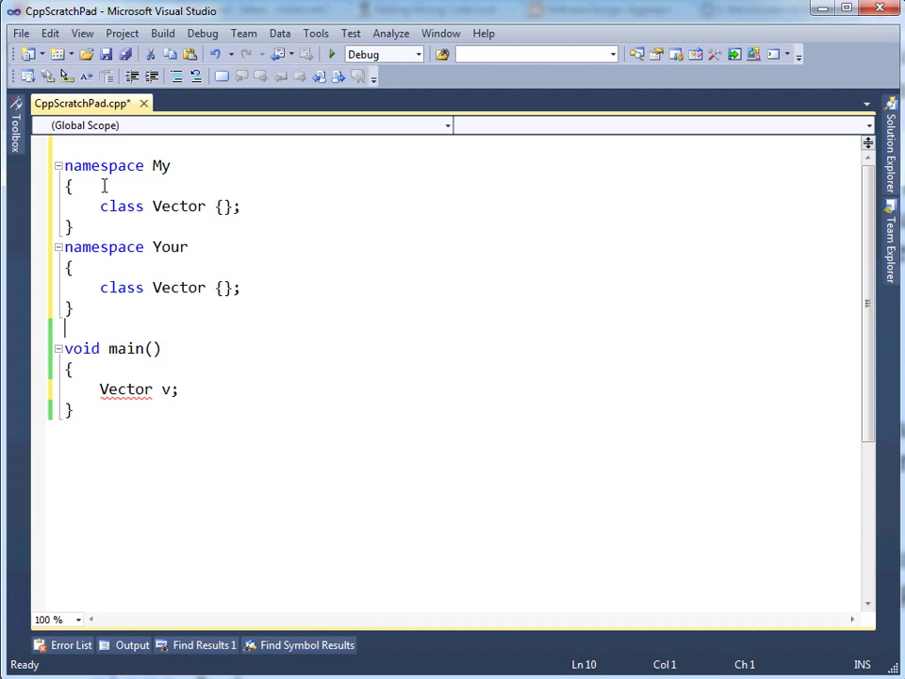
Add using My::Vector; above main and build
type("using")
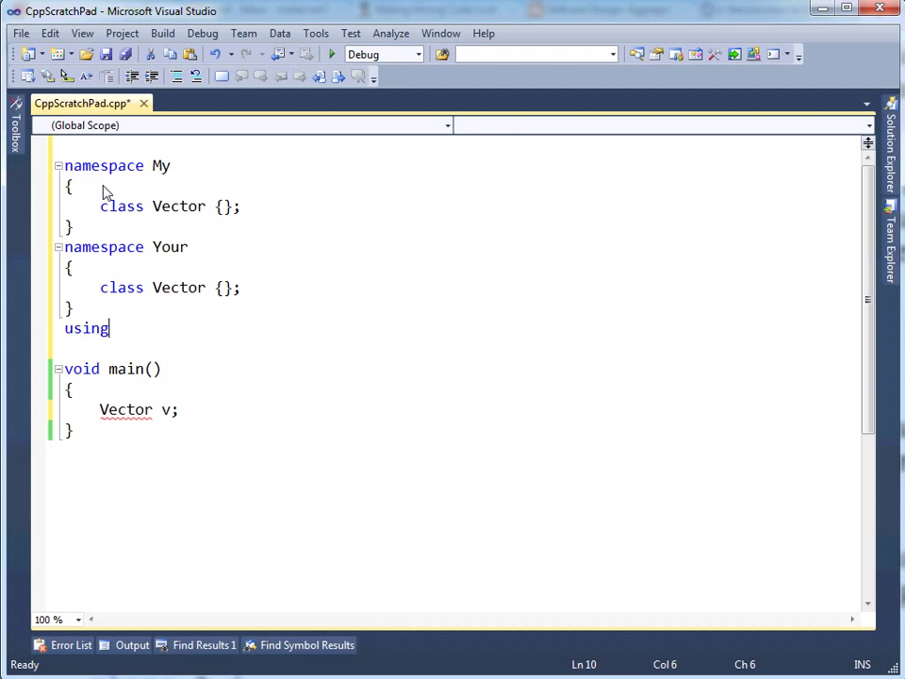
type("My")
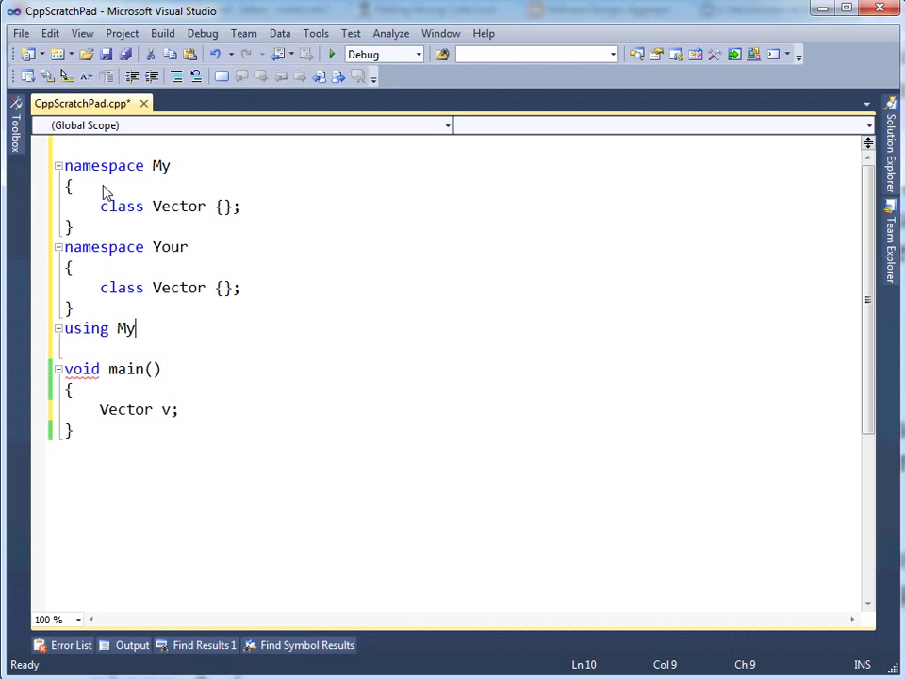
type("::Vector;")
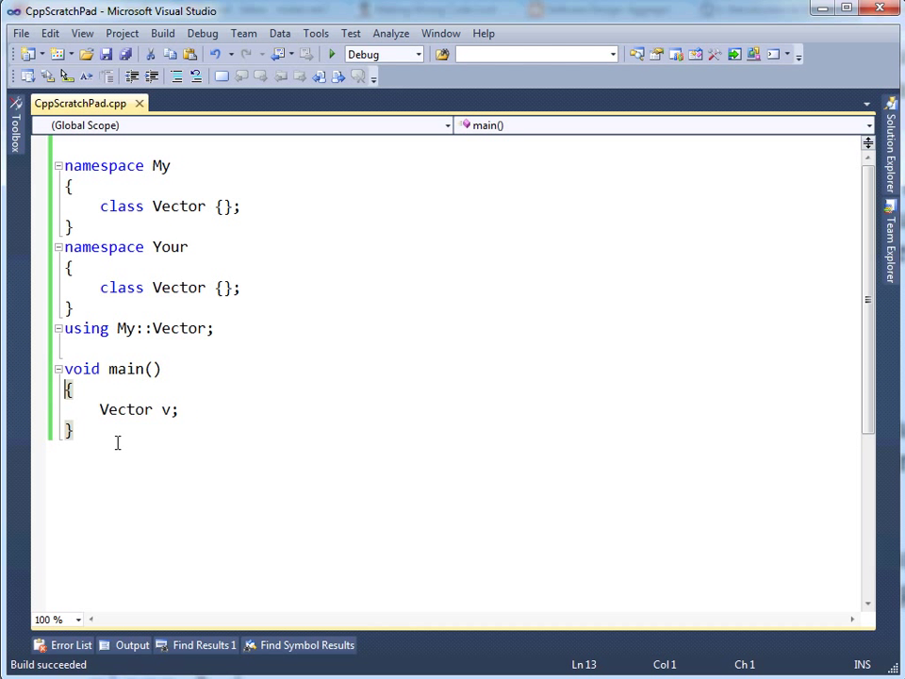
double_click(177, 328)
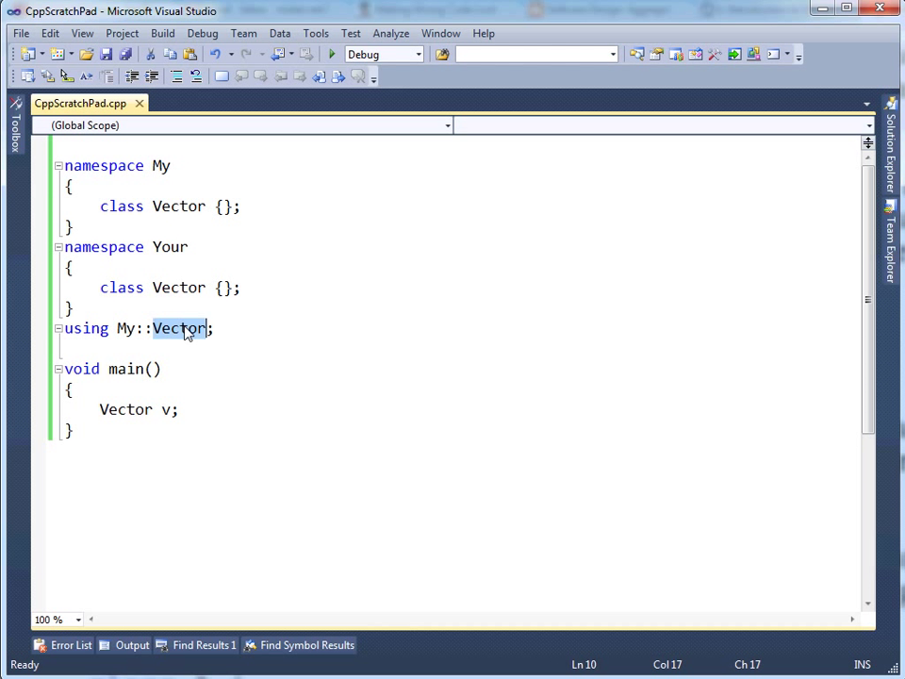
Add using Your::Vector; and build to get error C2874, then dismiss the Error List
type("usin")
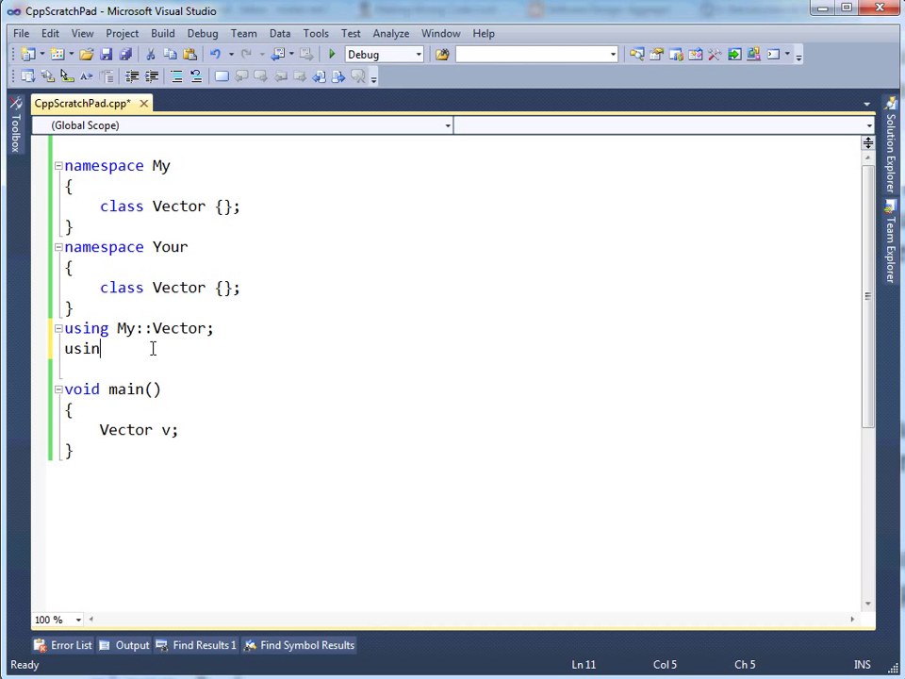
type("g Your")
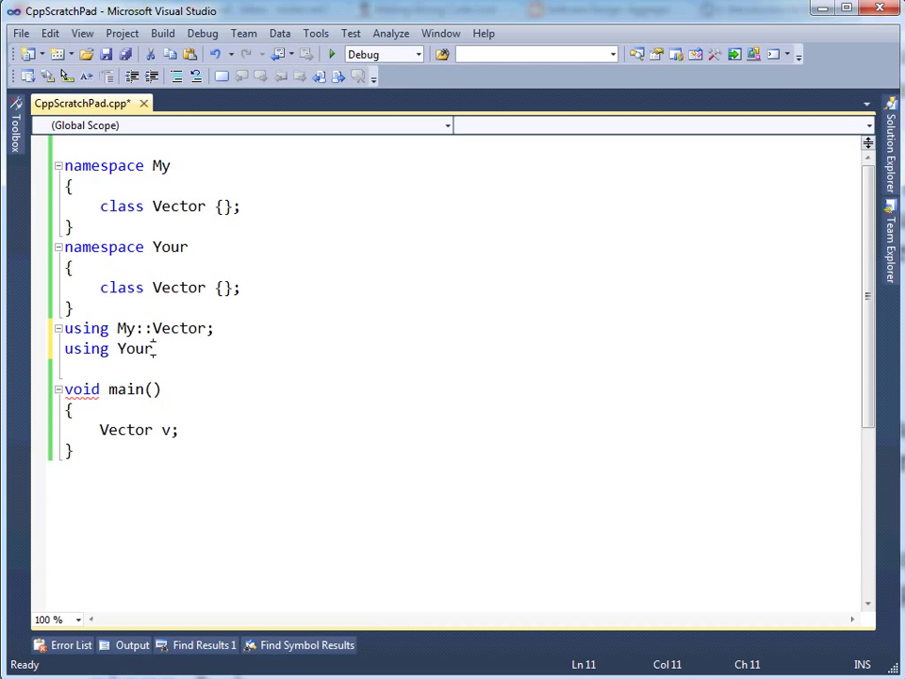
type("::Vector;")
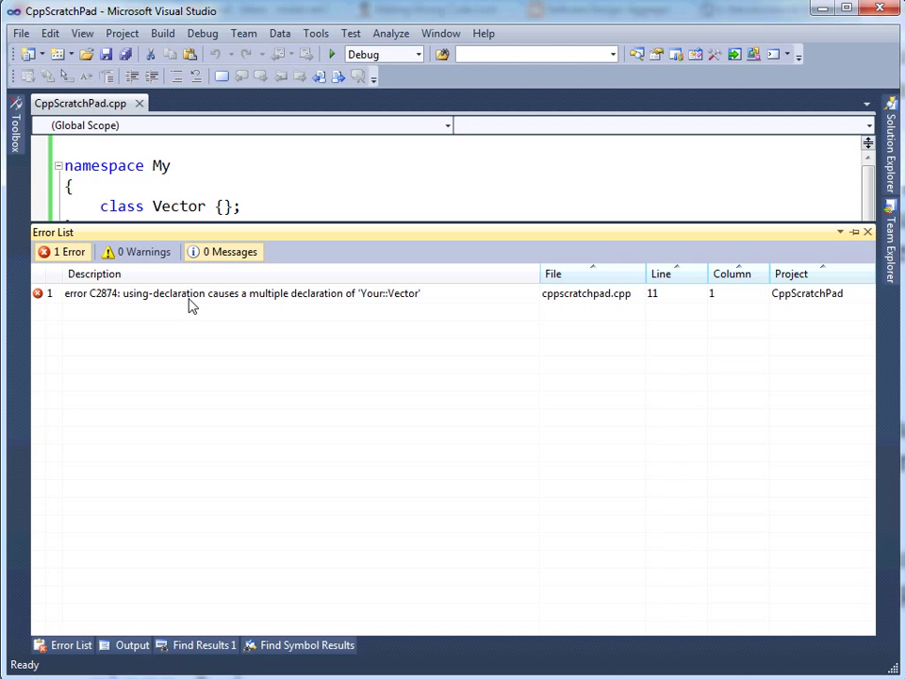
mouse_move(313, 310)
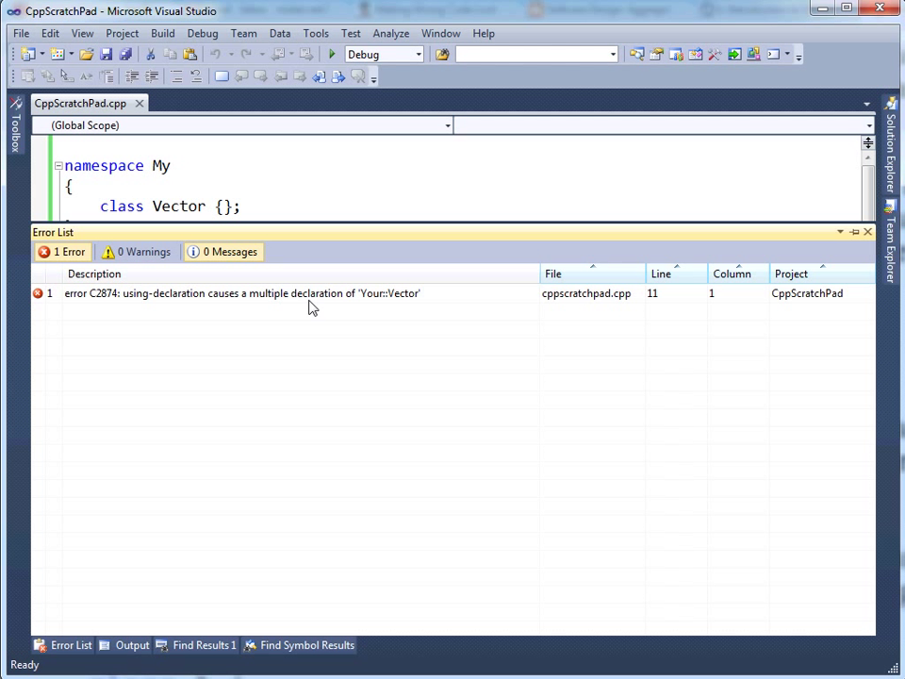
mouse_move(404, 309)
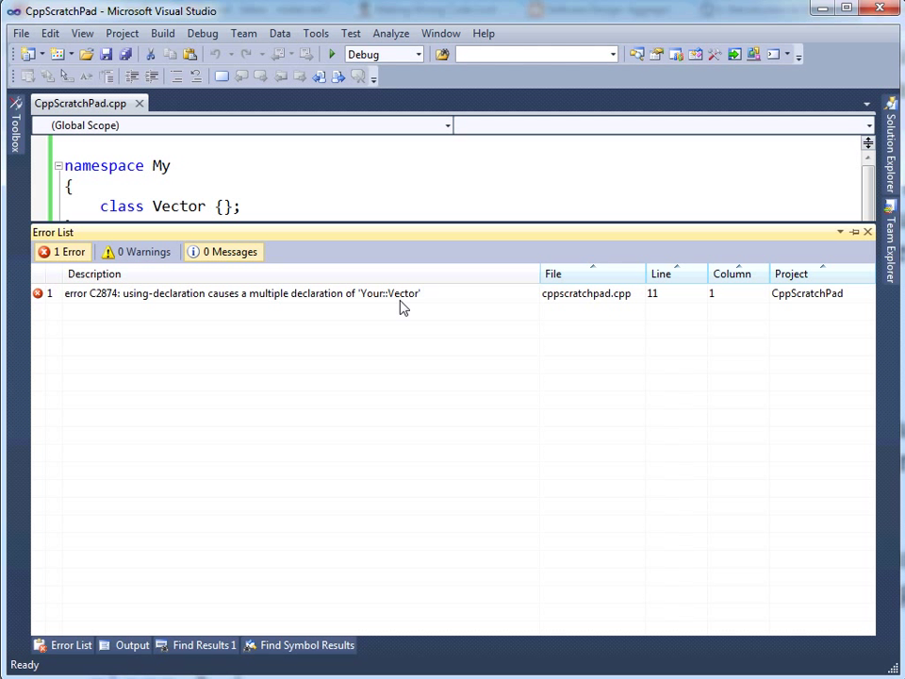
mouse_move(396, 218)
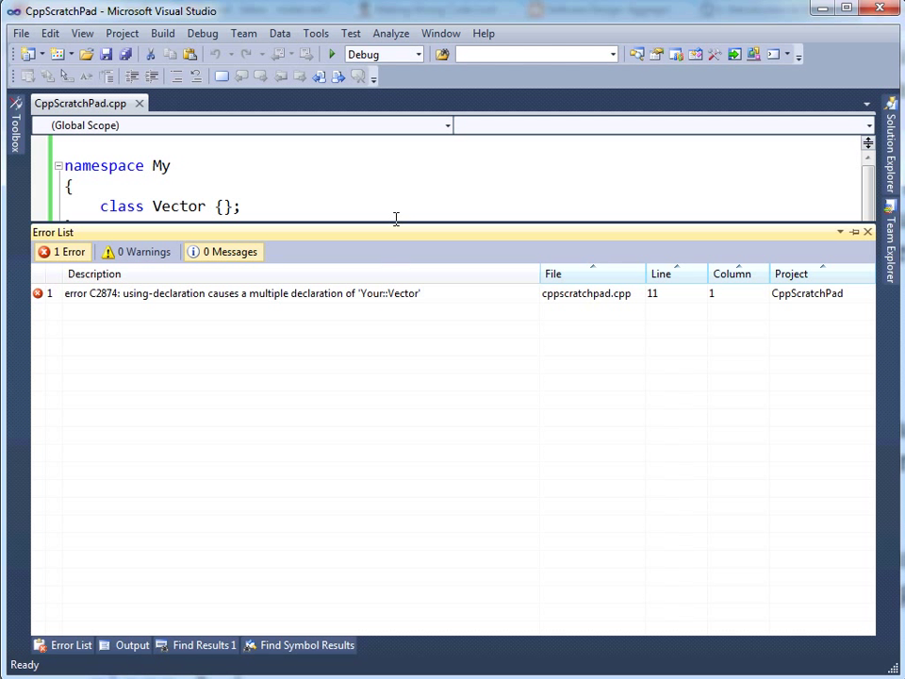
left_click(866, 232)
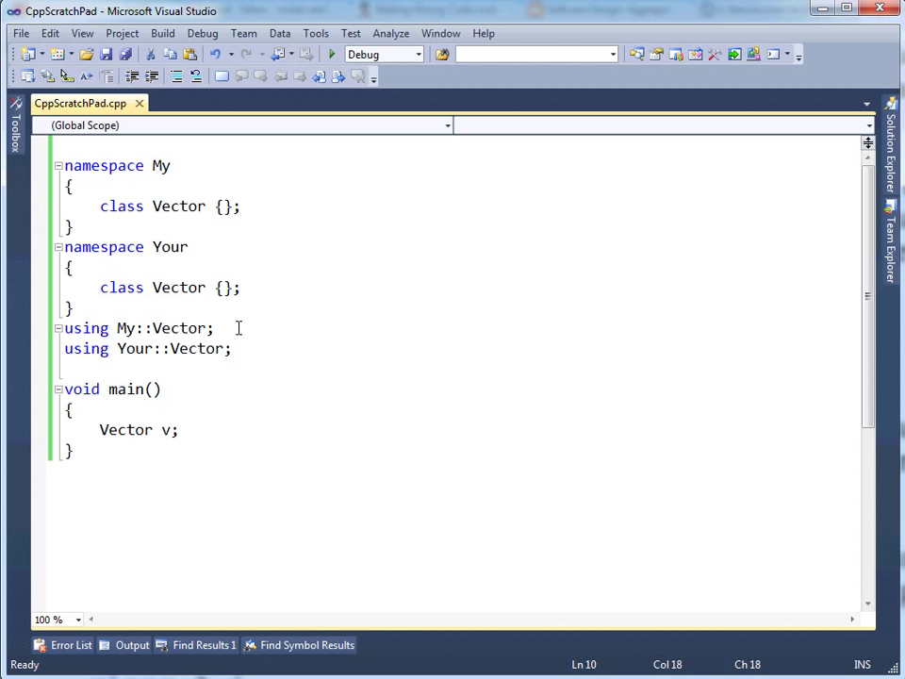
Remove the using My::Vector; line and delete Vector v; from main, leaving only using Your::Vector
left_click(215, 328)
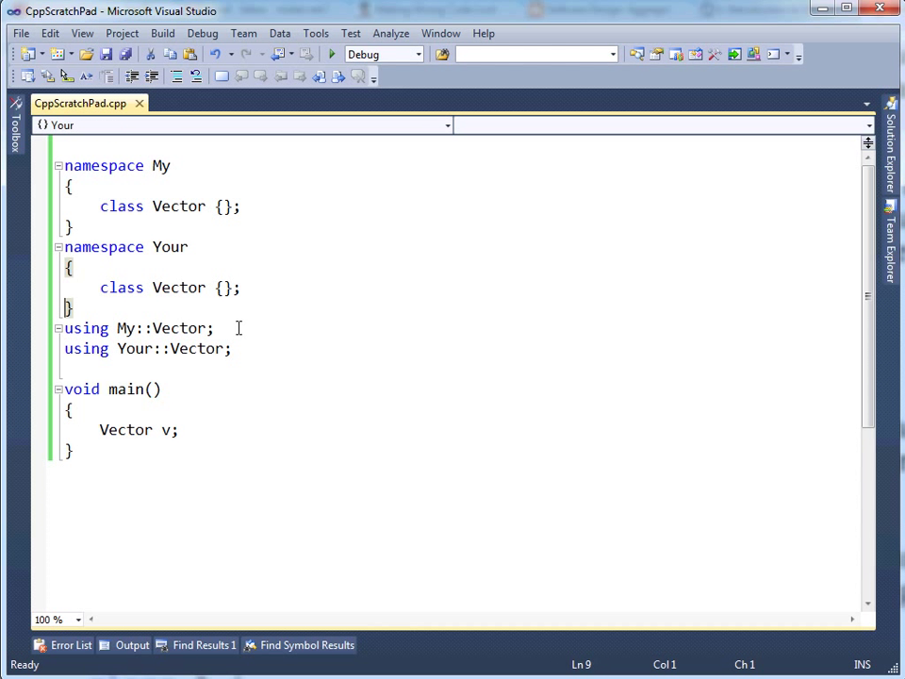
left_click(64, 368)
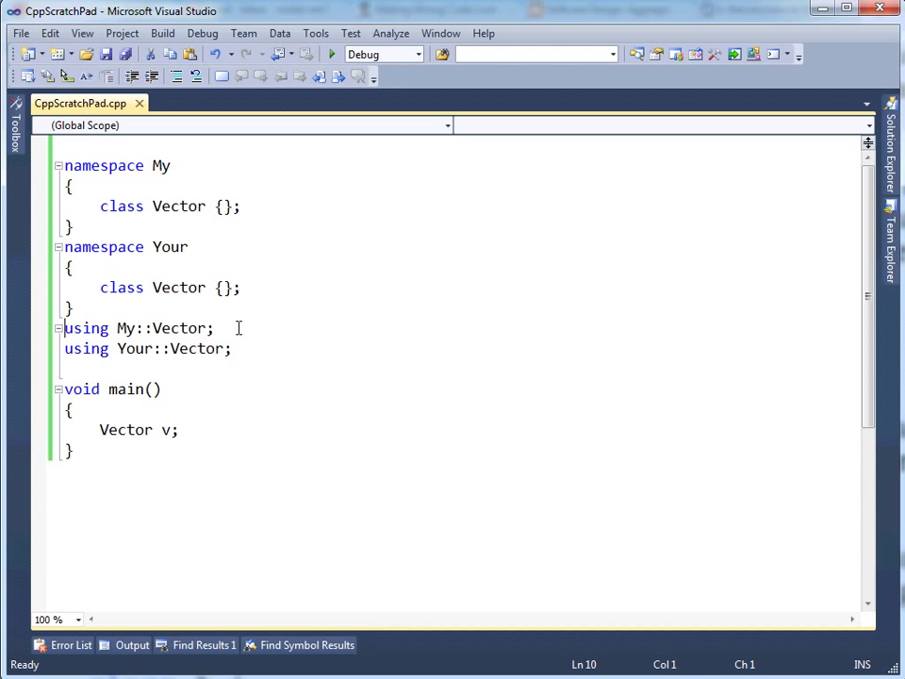
type("//")
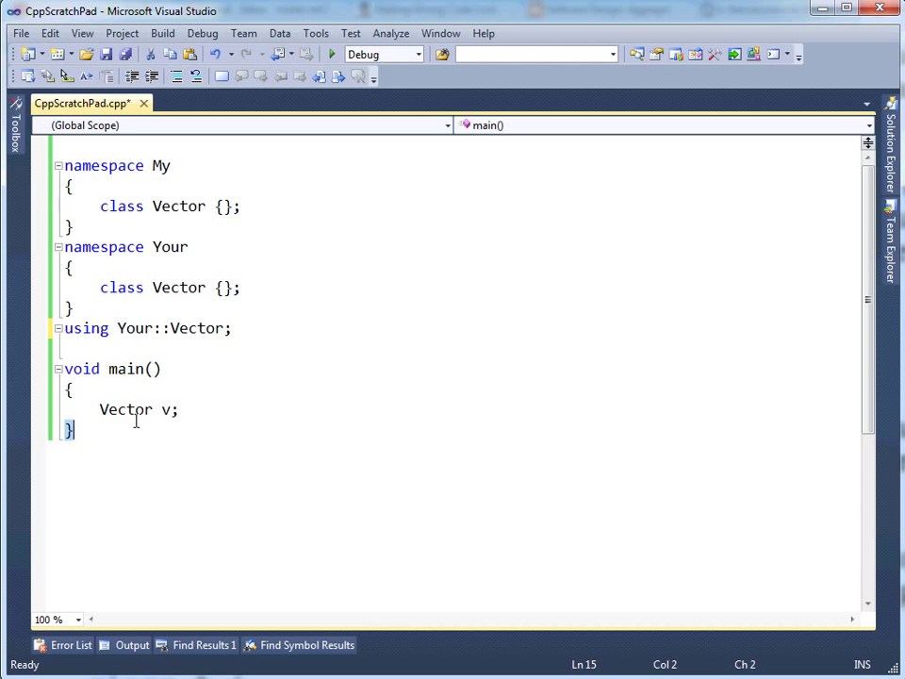
double_click(124, 409)
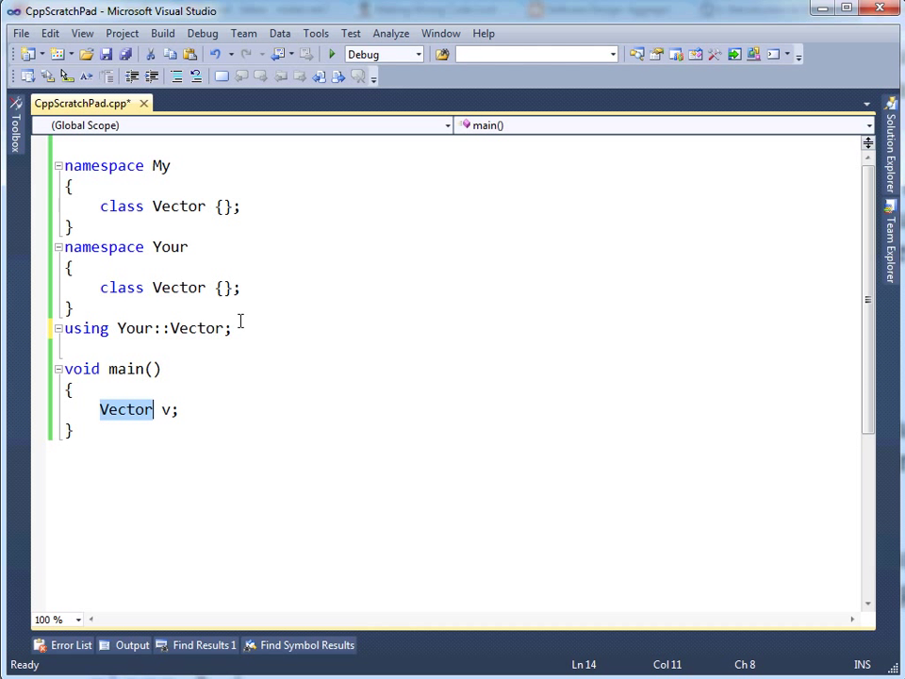
left_click(179, 328)
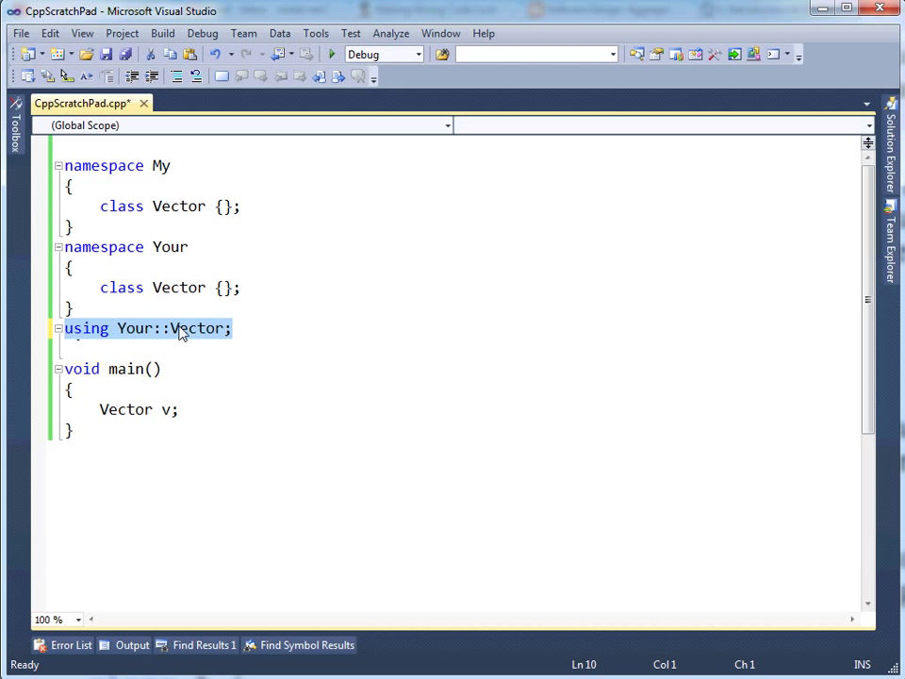
left_click(204, 409)
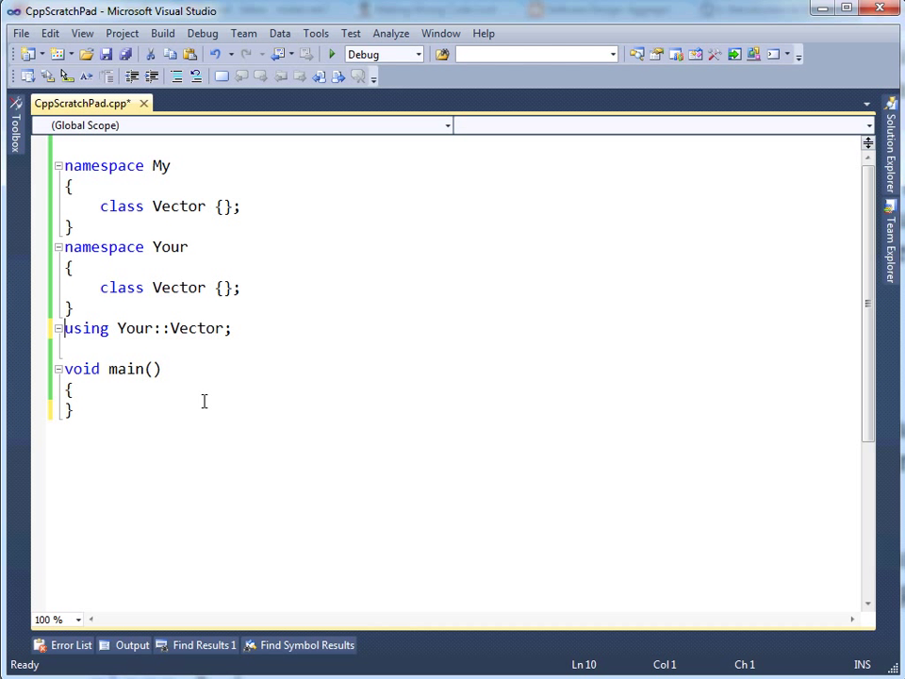
Add class Car {}; to namespace My and class Bus {}; to namespace Your
type("cl")
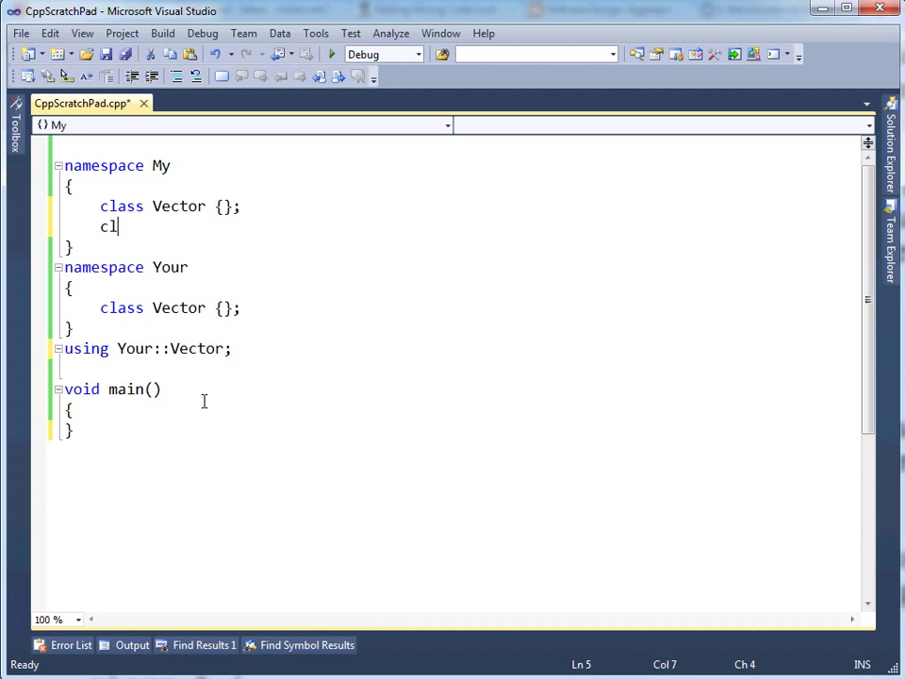
type("ass Car")
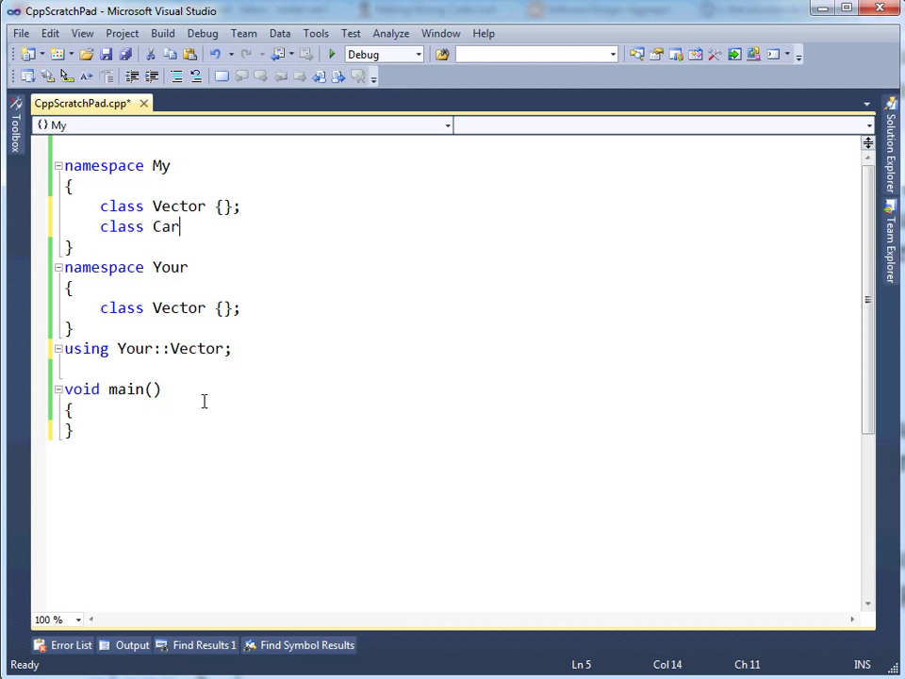
type("{};")
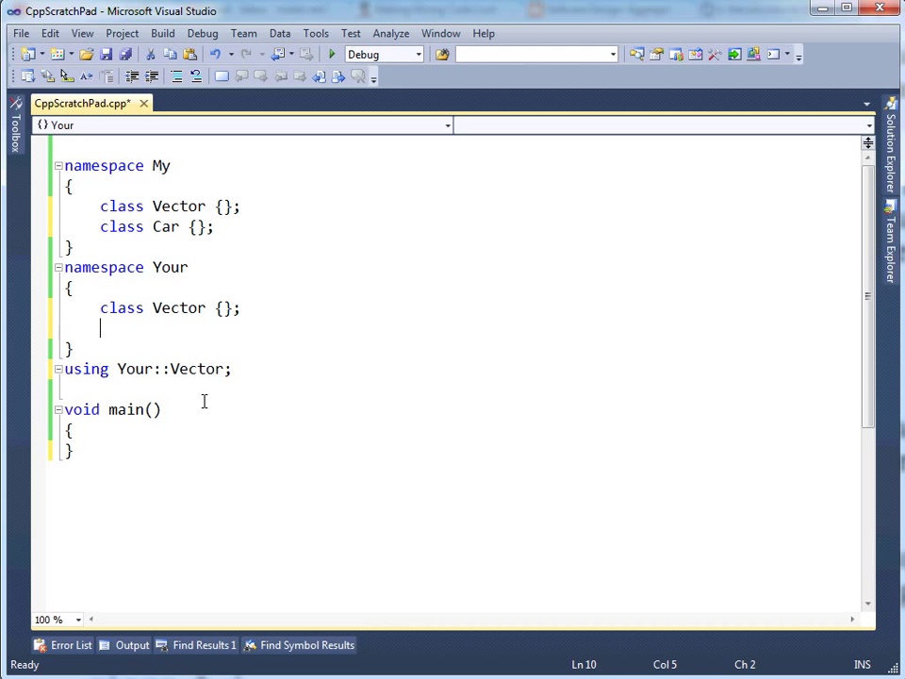
type("class Bus")
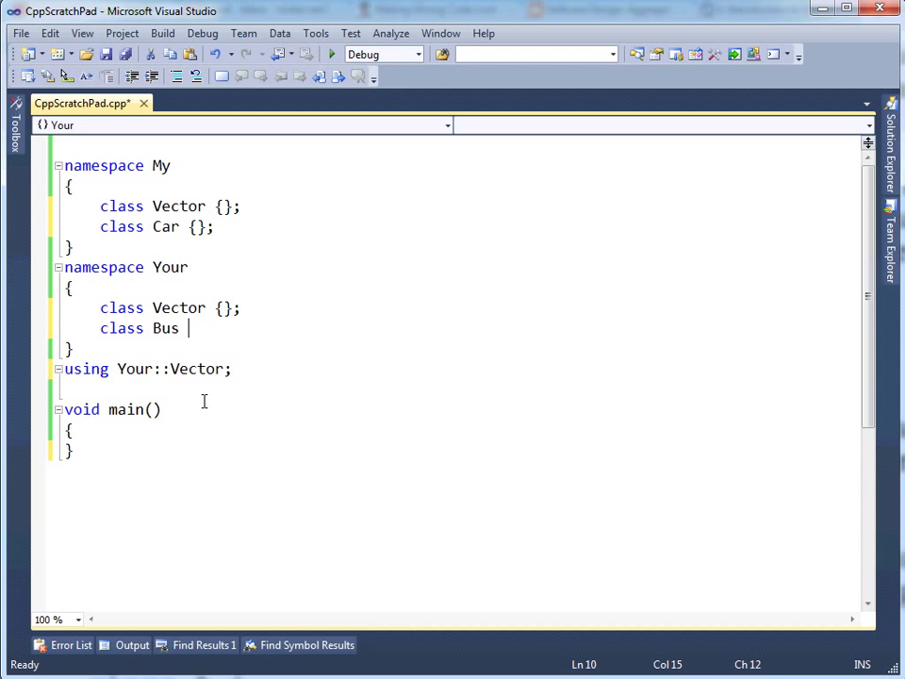
type("{};")
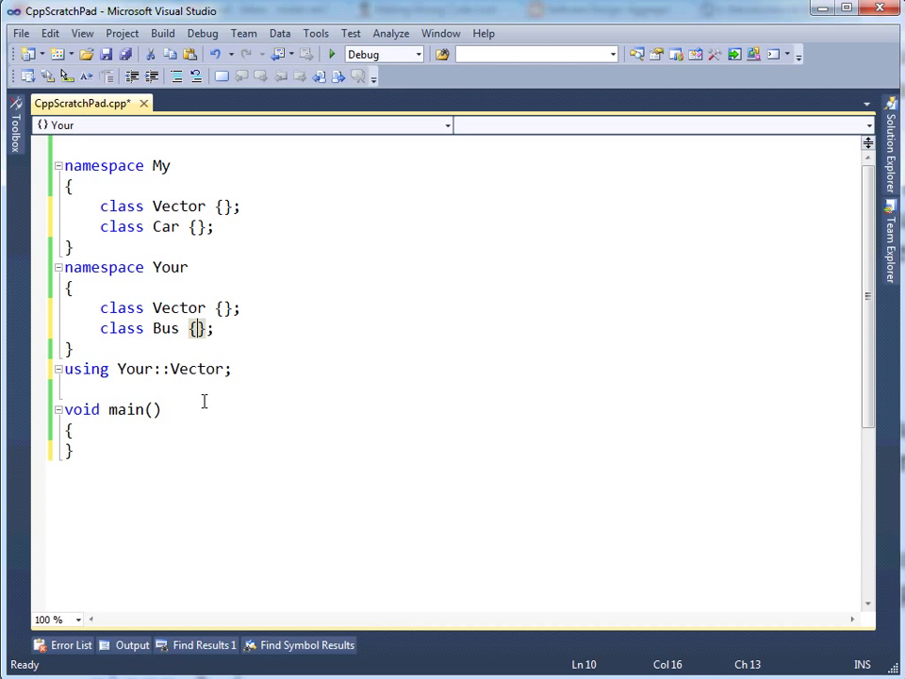
double_click(164, 328)
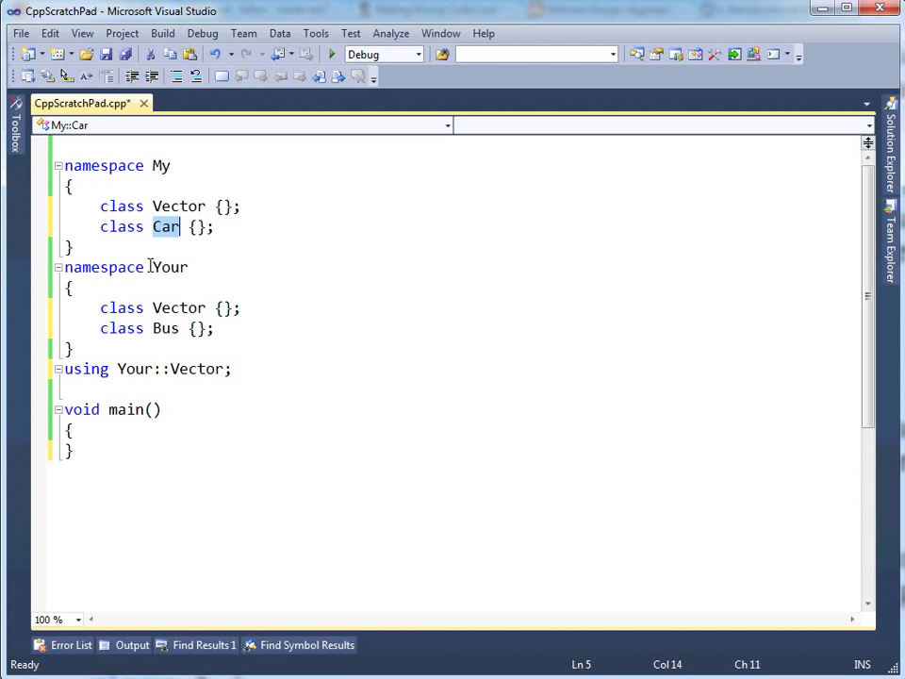
mouse_move(178, 294)
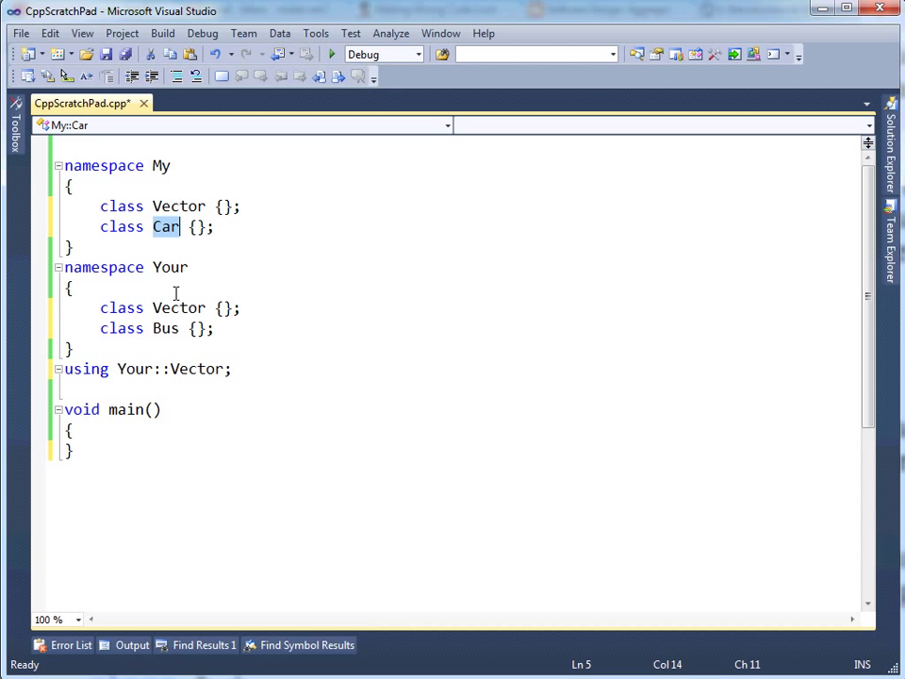
Declare Car c; in main and add using My::Car; above it
type("Car")
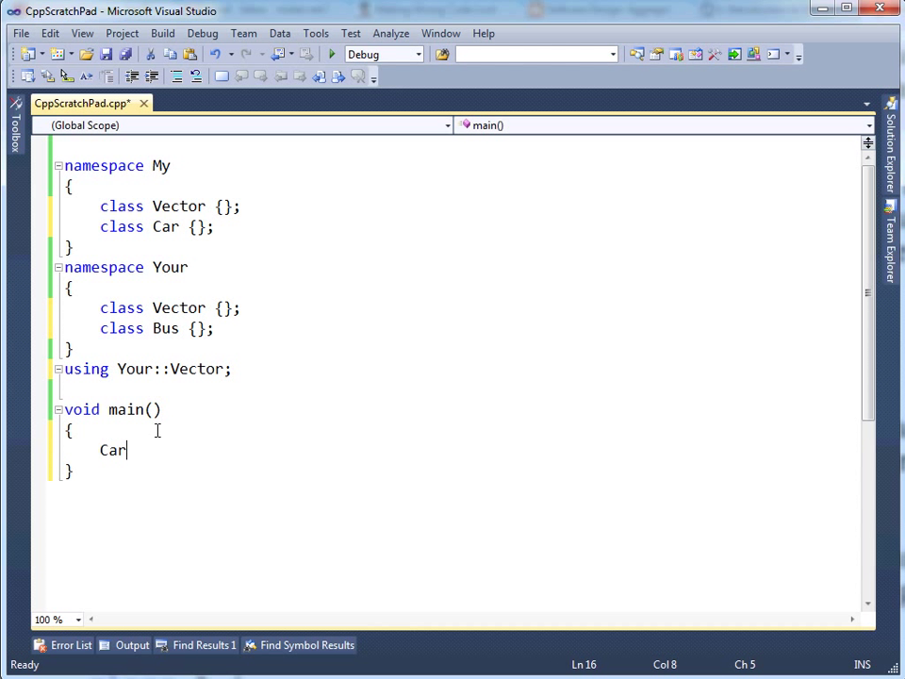
type("c;")
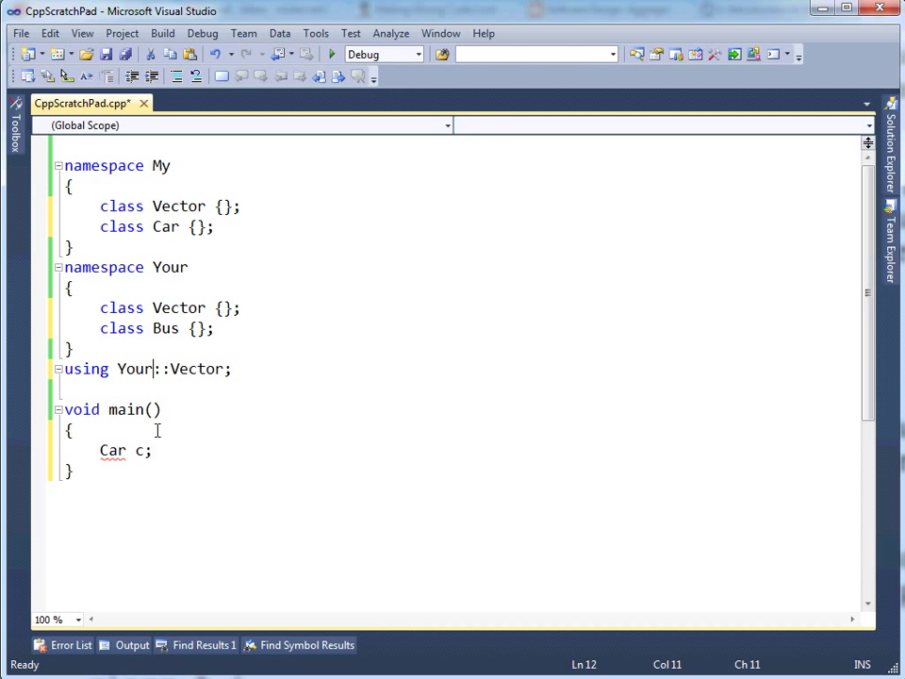
type("using")
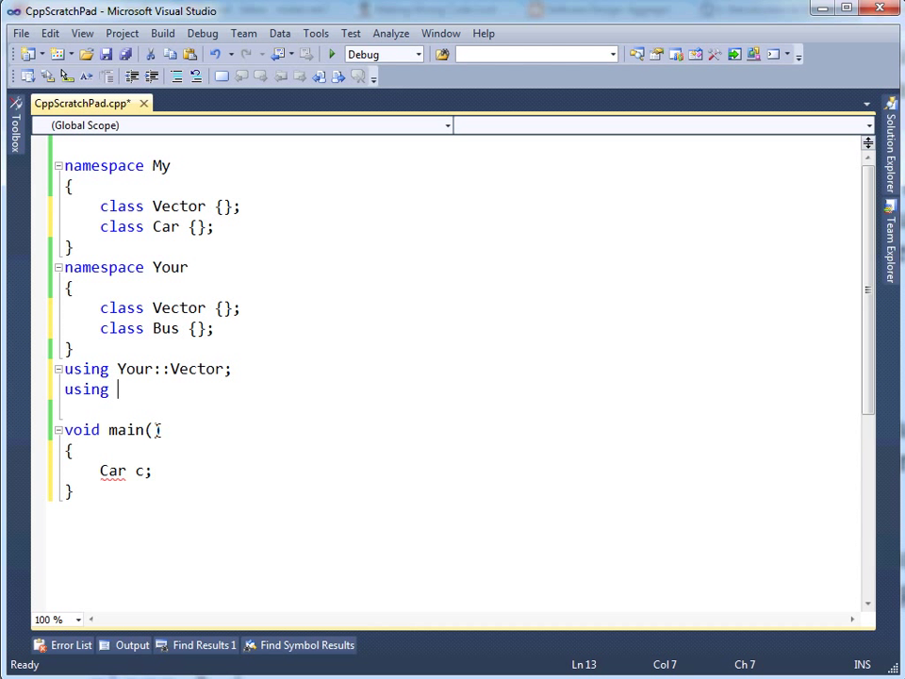
type("M")
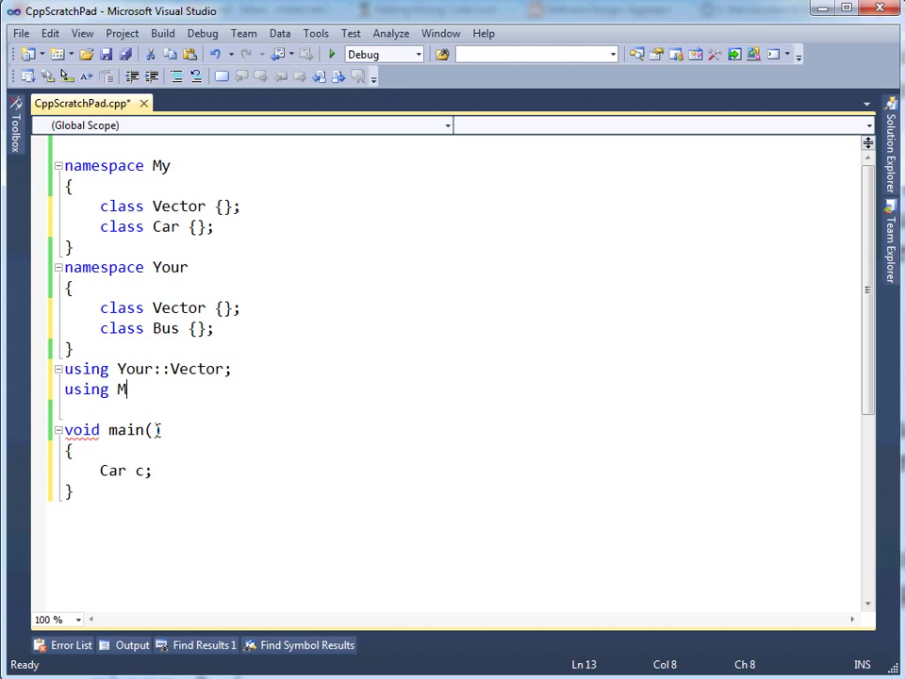
type("y::ca")
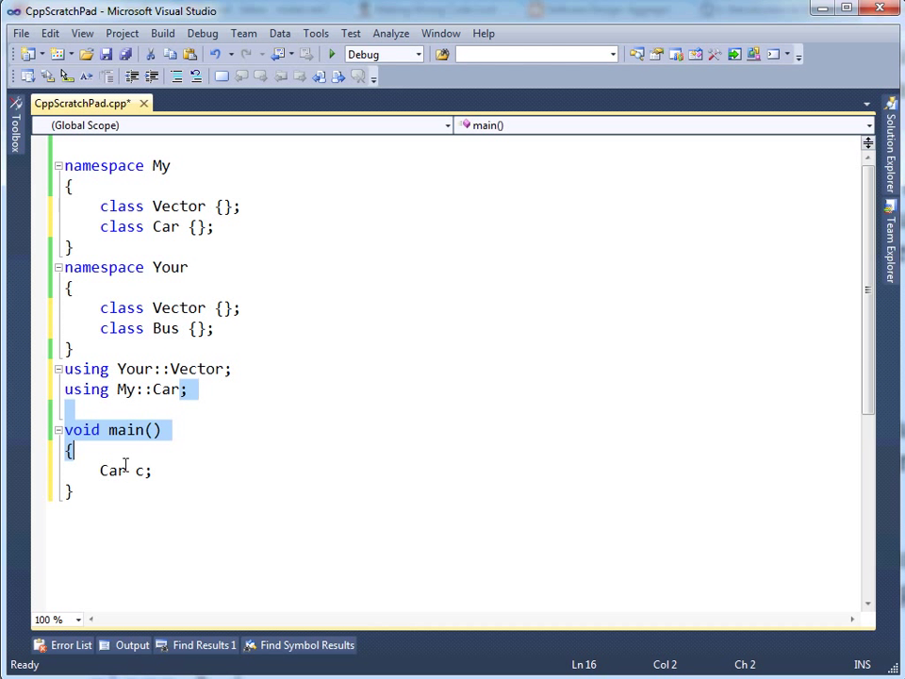
left_click(200, 388)
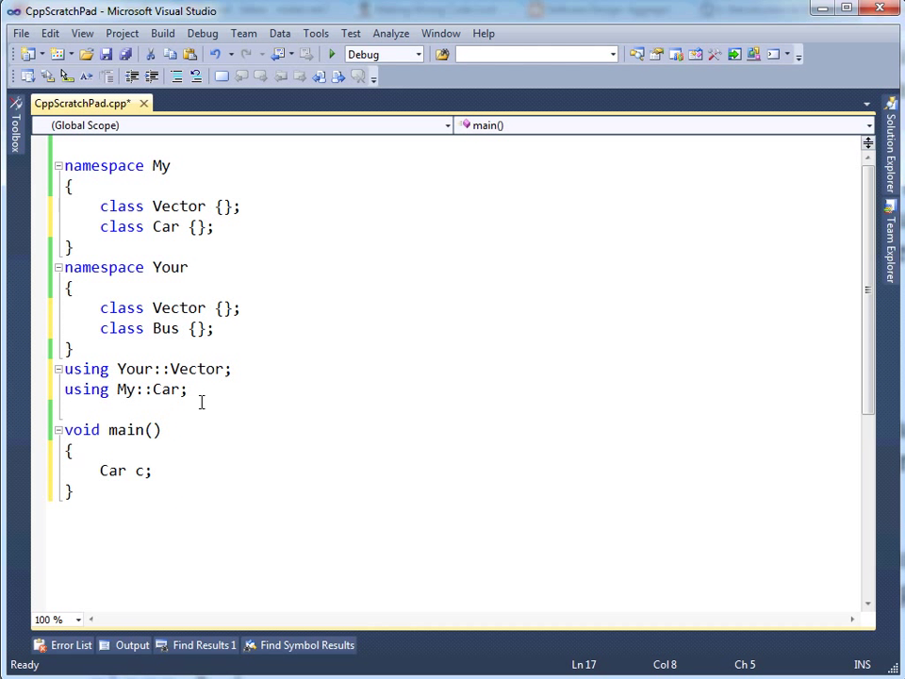
Change using Your::Vector to My::Vector and declare Vector v; in main
double_click(166, 388)
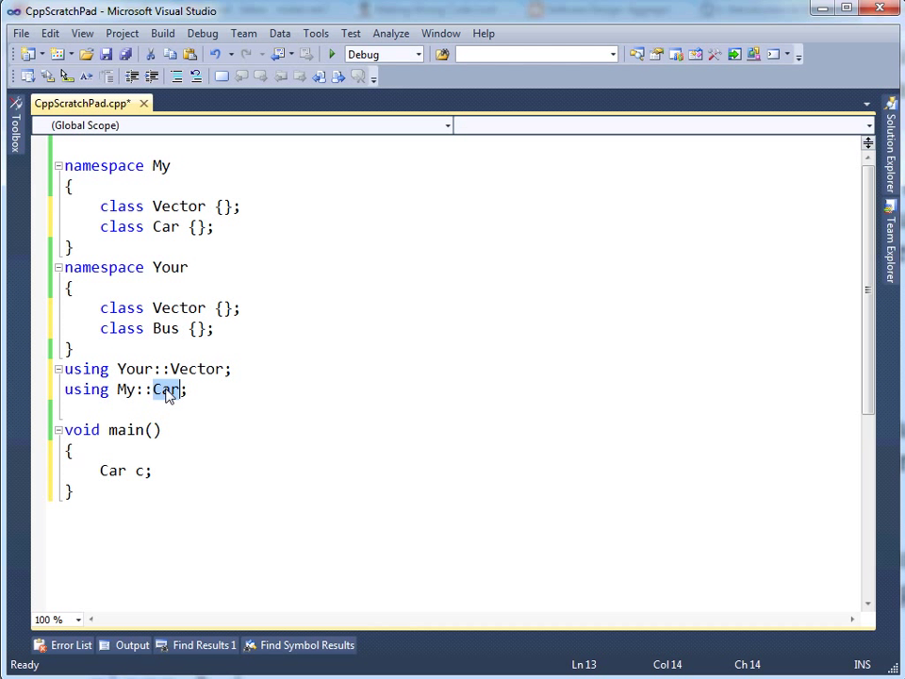
double_click(113, 471)
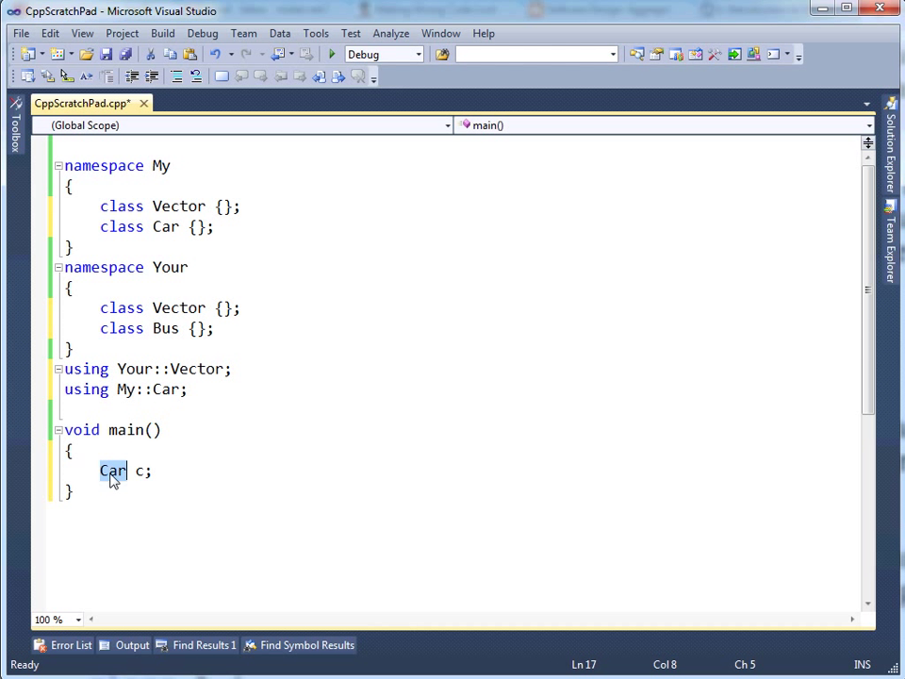
left_click(168, 388)
type("My")
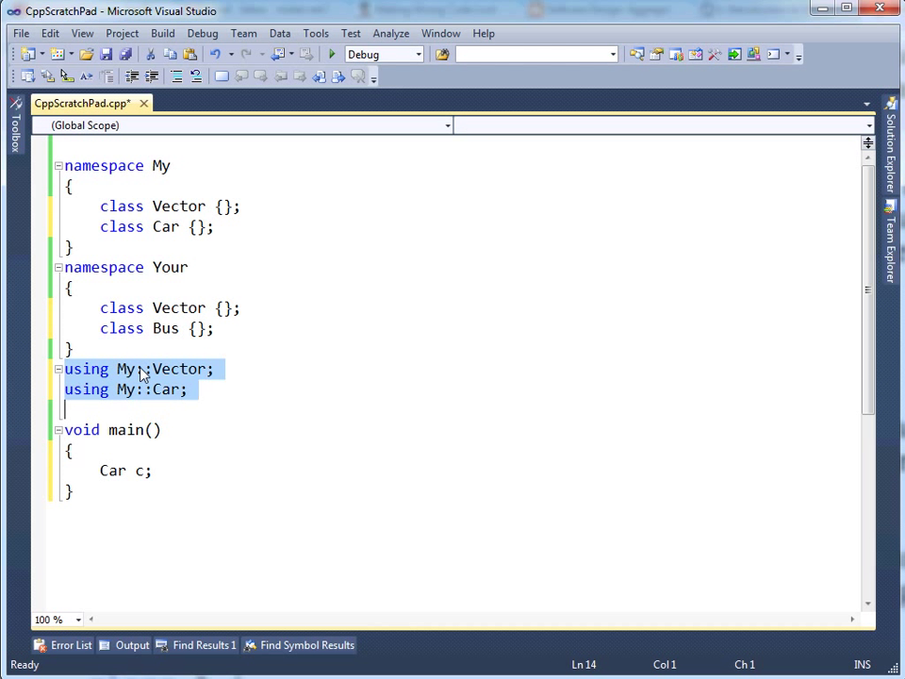
type("Ve")
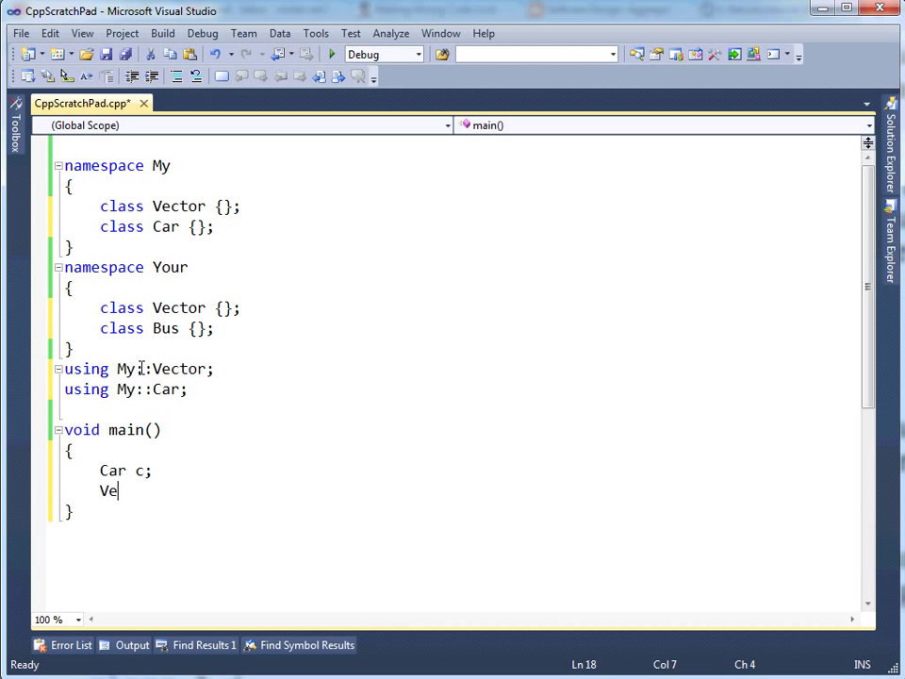
type("ctor v;")
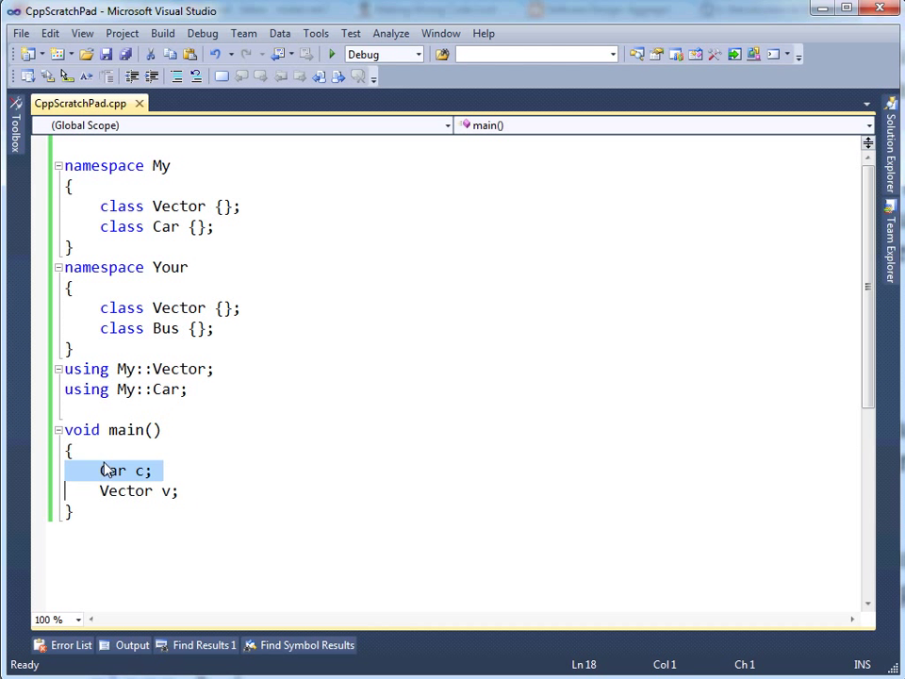
Delete the namespace Your block, leaving only namespace My with a blank line after the using declarations
left_click(106, 470)
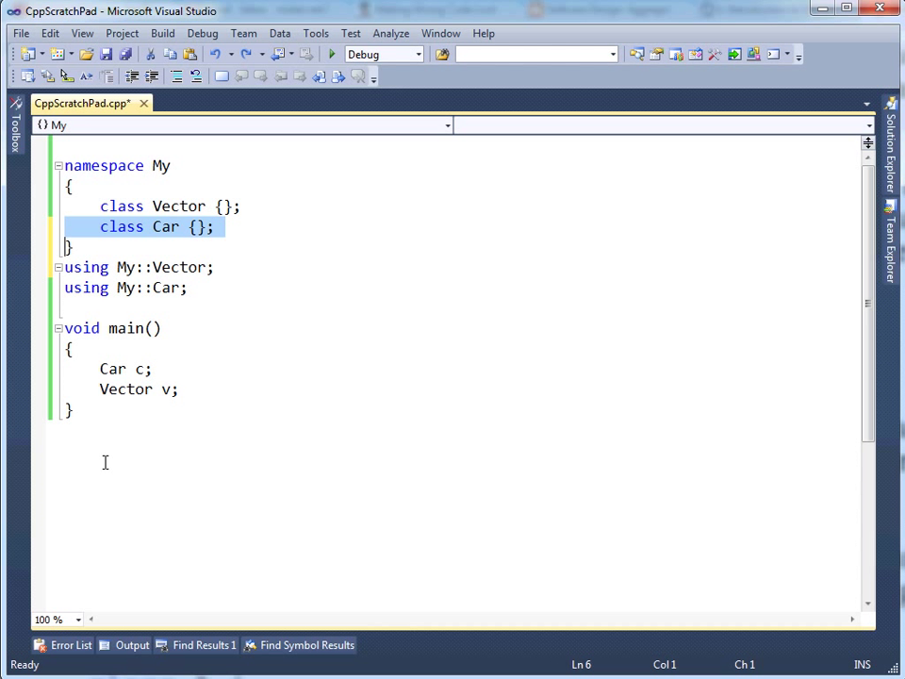
left_click(105, 462)
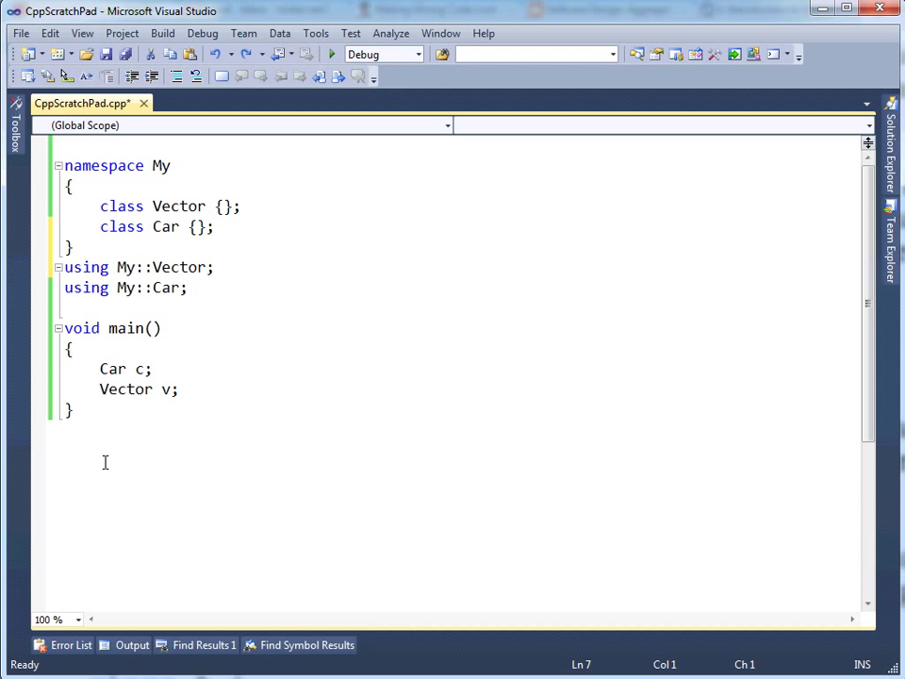
key("enter")
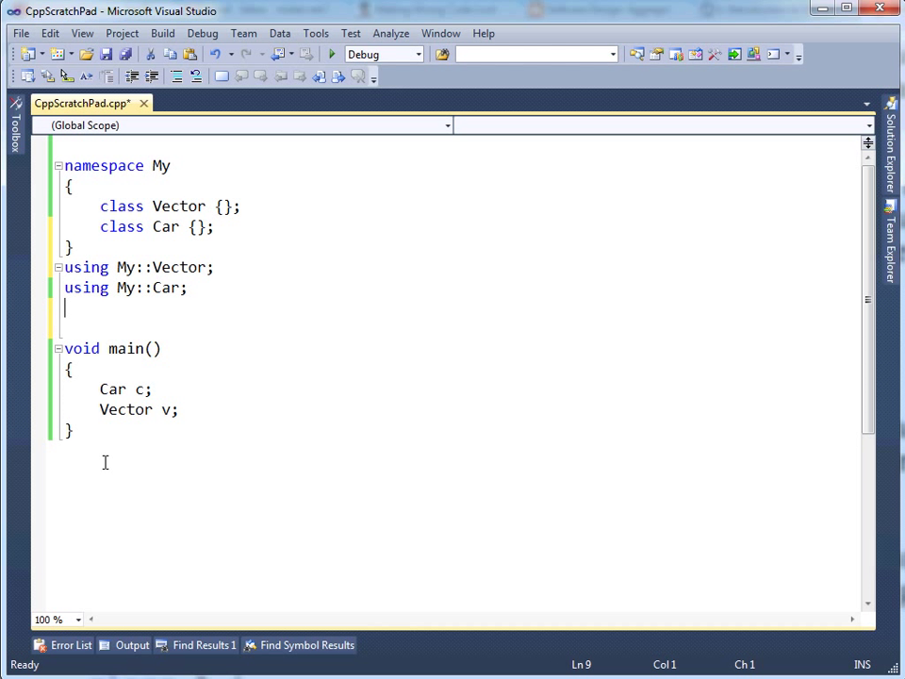
Replace both using declarations with using namespace My; and build
type("using")
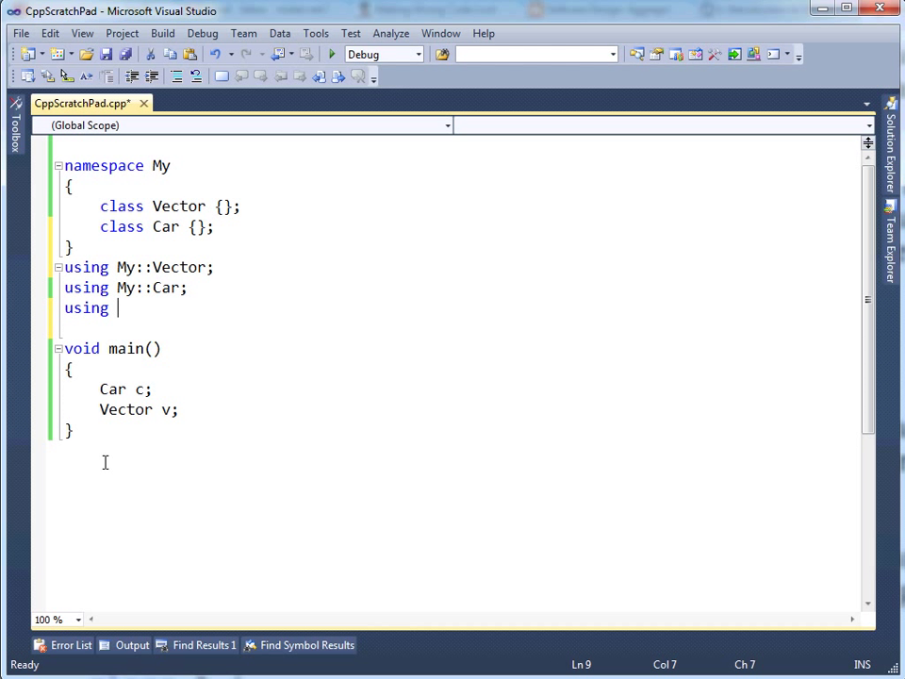
type("namespace My;")
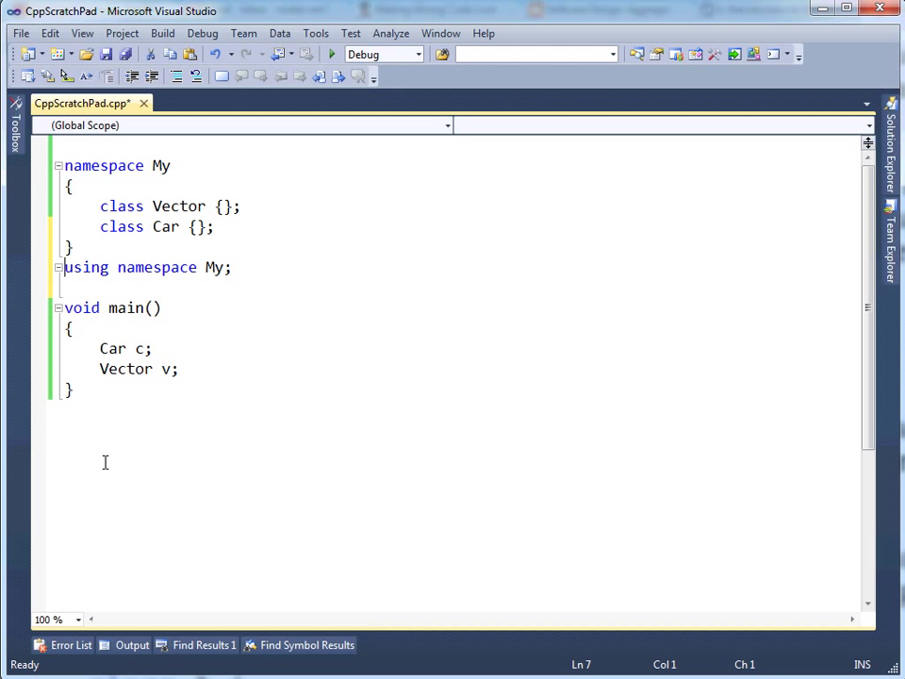
left_click(68, 187)
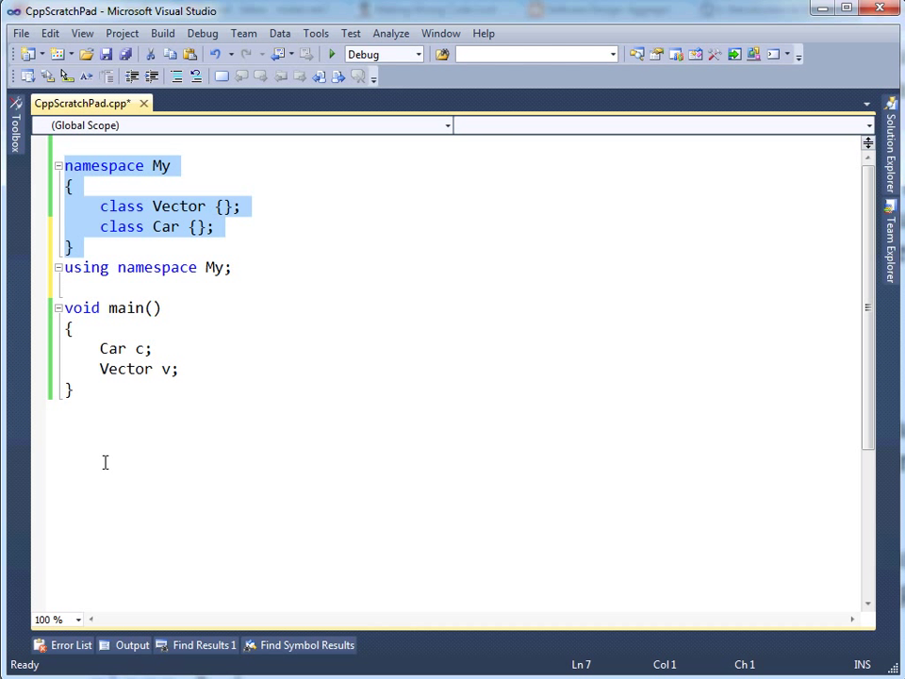
left_click(64, 347)
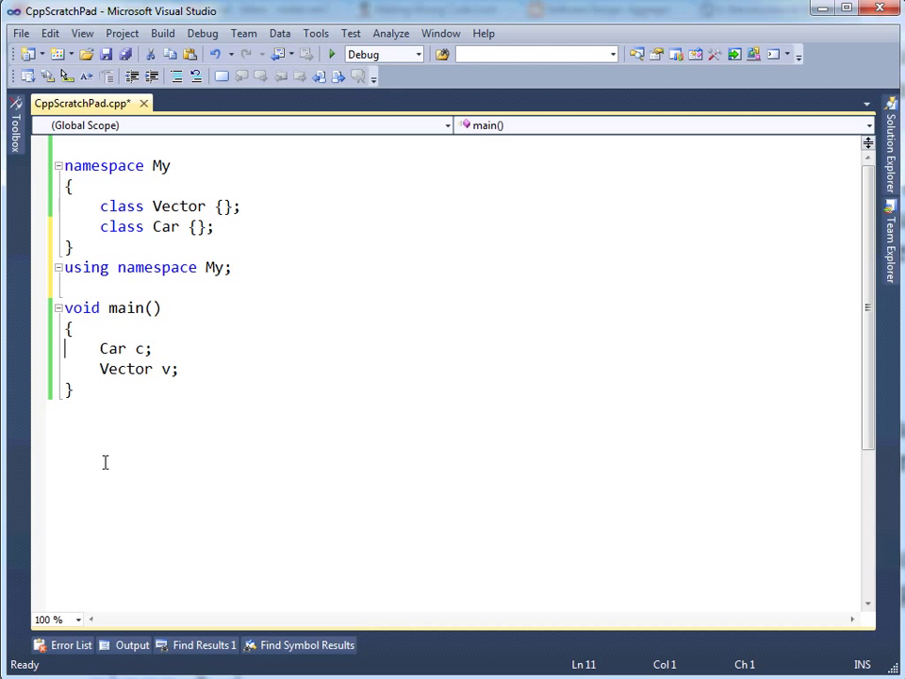
mouse_move(124, 367)
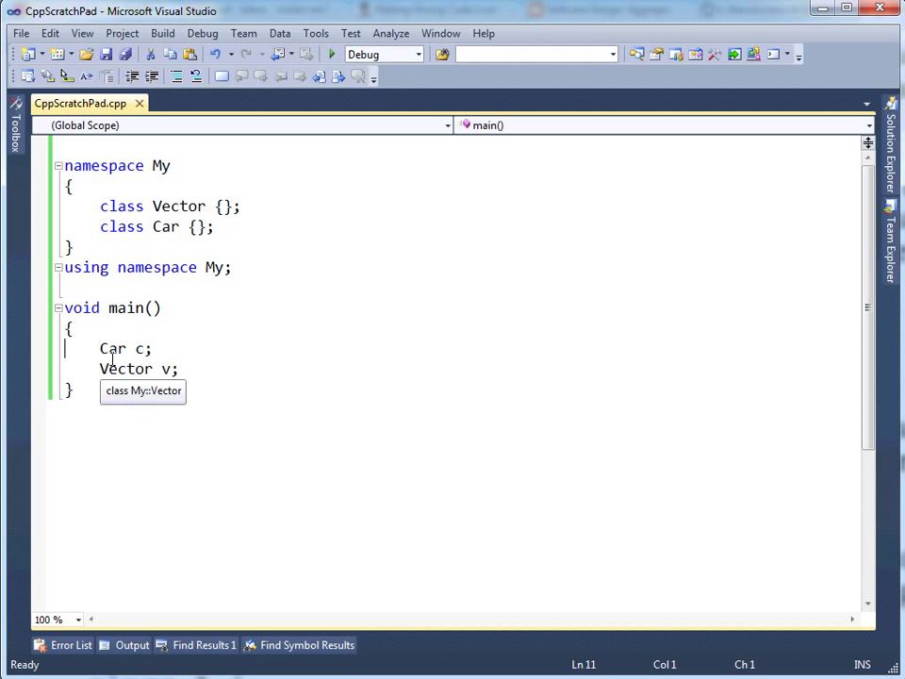
mouse_move(155, 238)
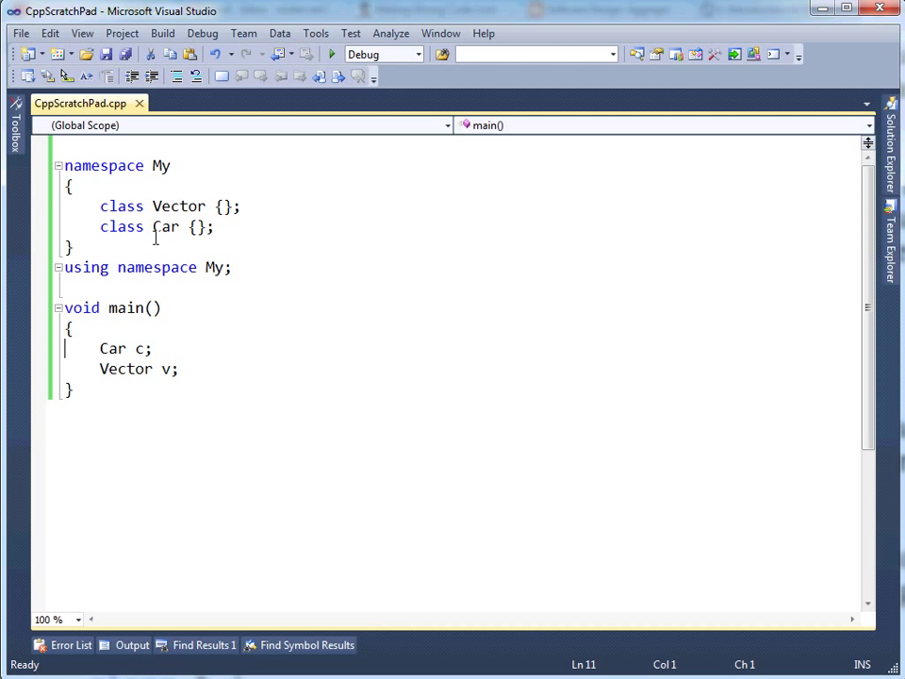
Comment out using namespace My with //, so Car and Vector are reported undeclared, then hide the Error List
double_click(215, 268)
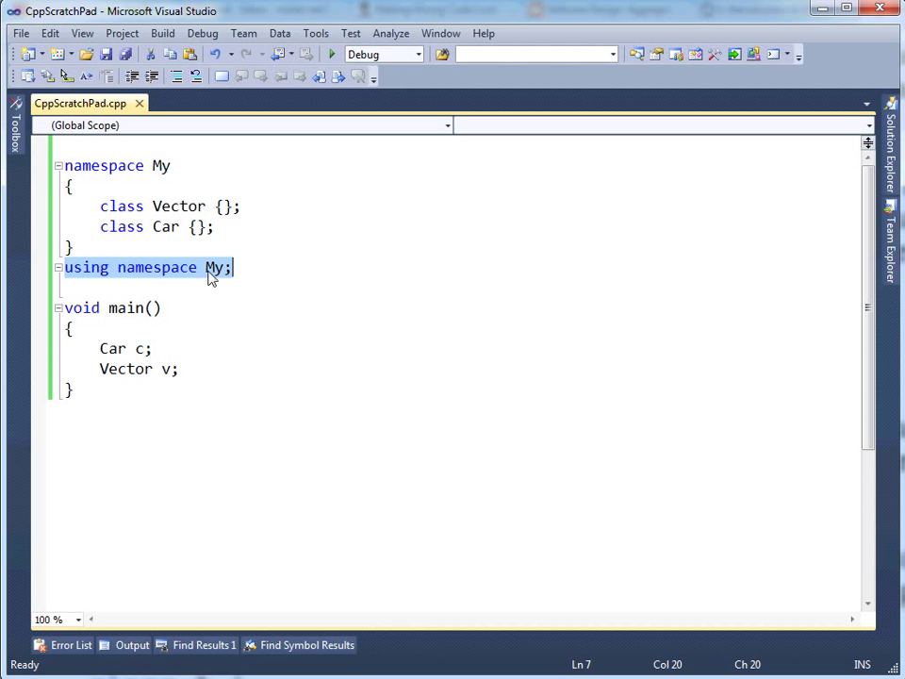
left_click(193, 286)
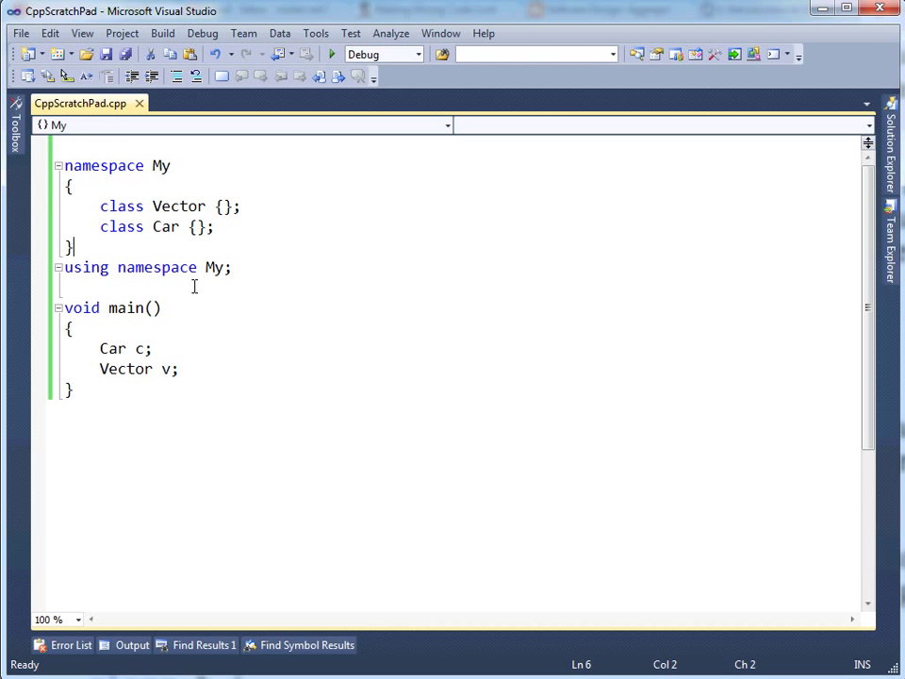
type("//")
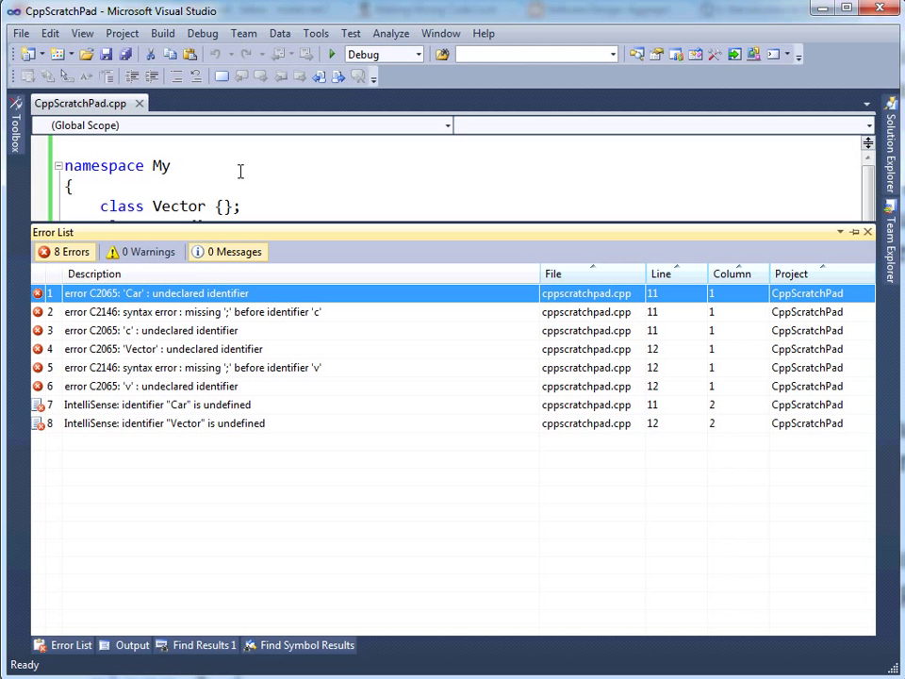
left_click(866, 230)
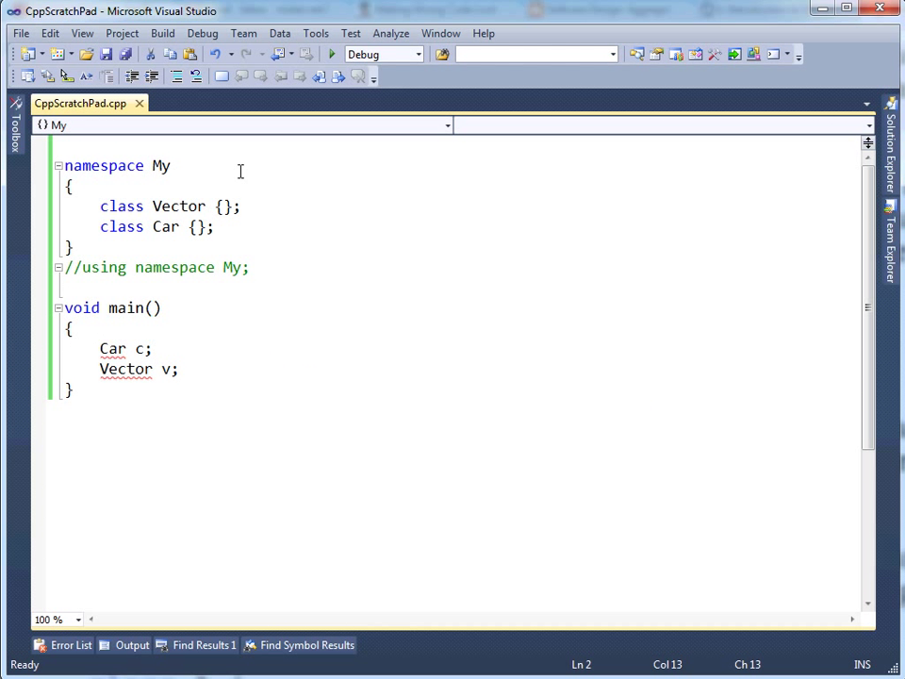
Remove the commented-out using directive so main keeps only the My::Car c declaration
left_click(168, 268)
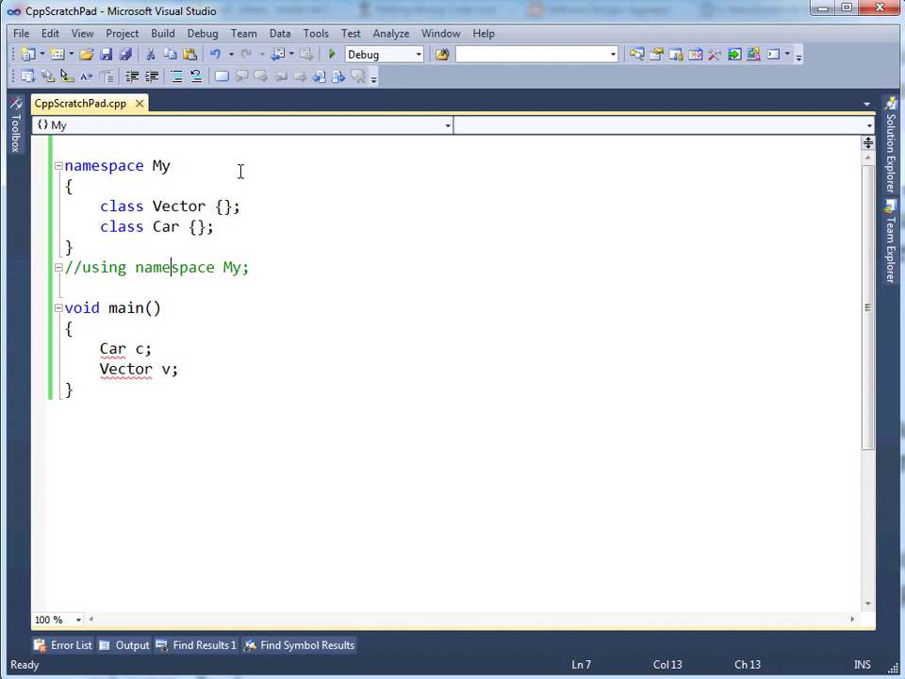
key("Delete")
type("My::")
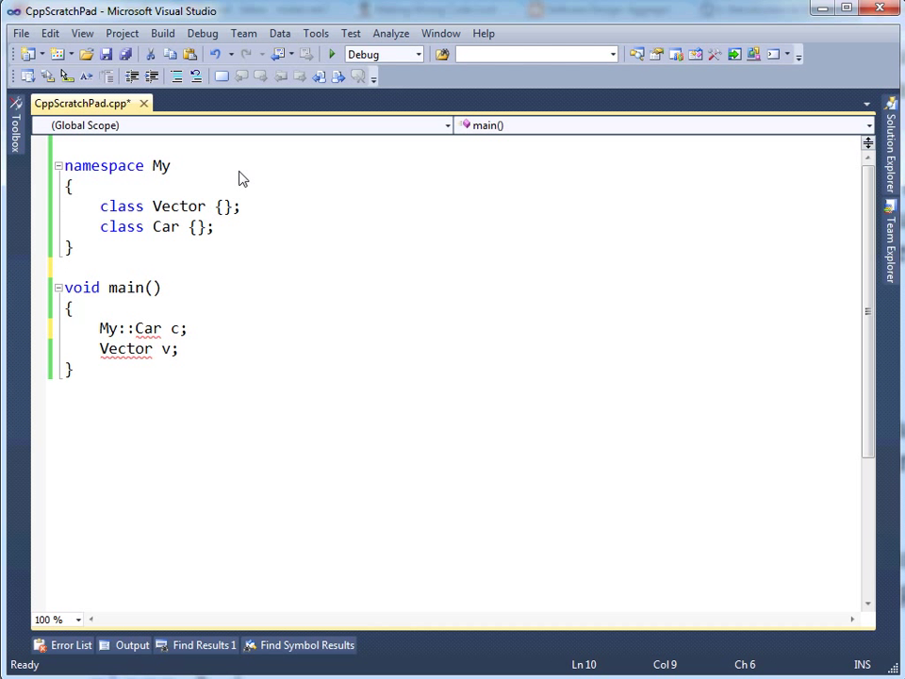
left_click(124, 347)
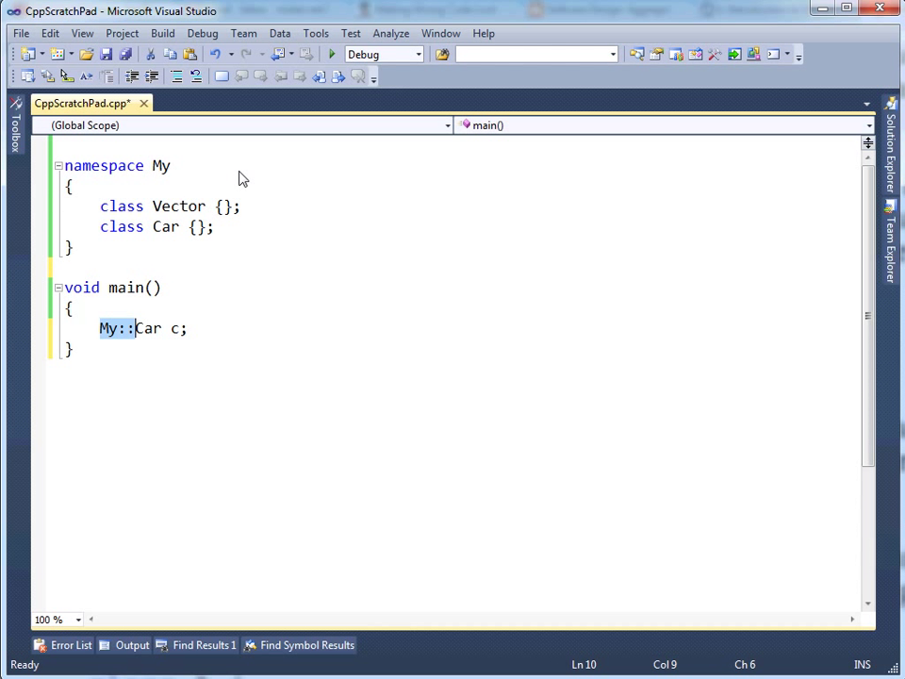
double_click(147, 328)
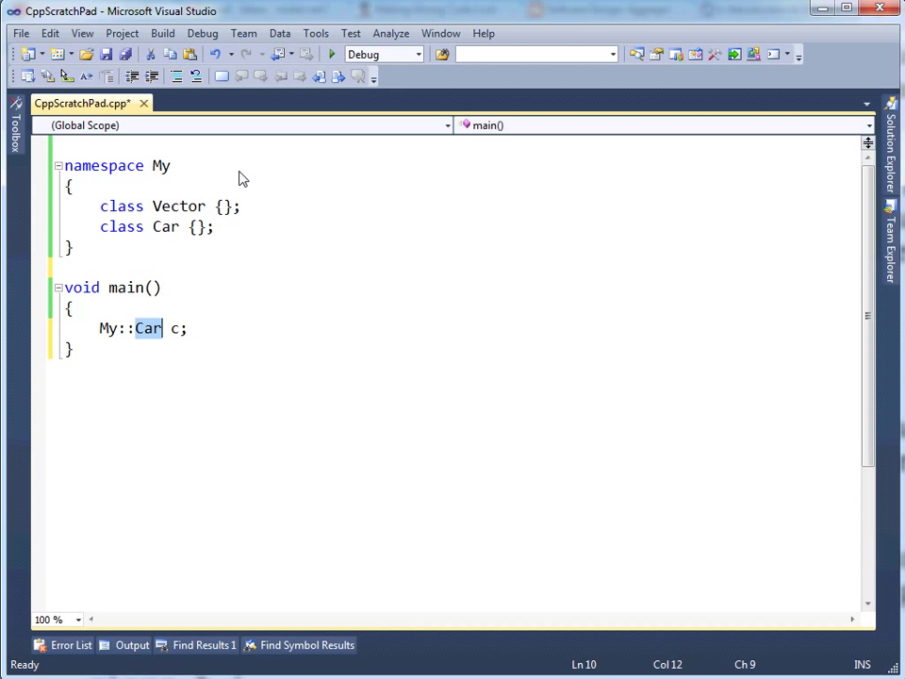
left_click(164, 226)
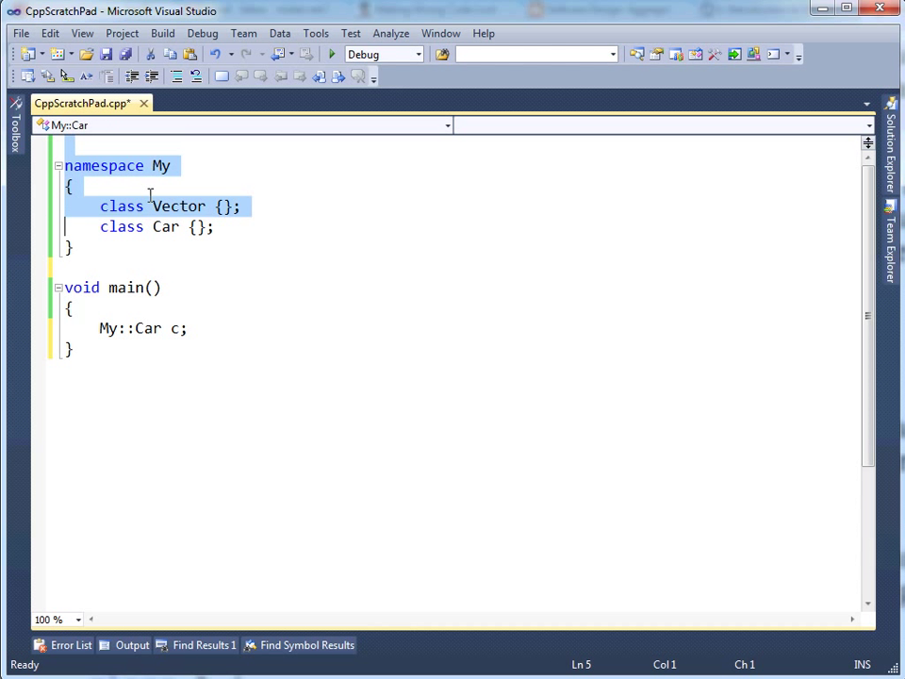
Add #include <iostream> at the top of the file
type("#inclu")
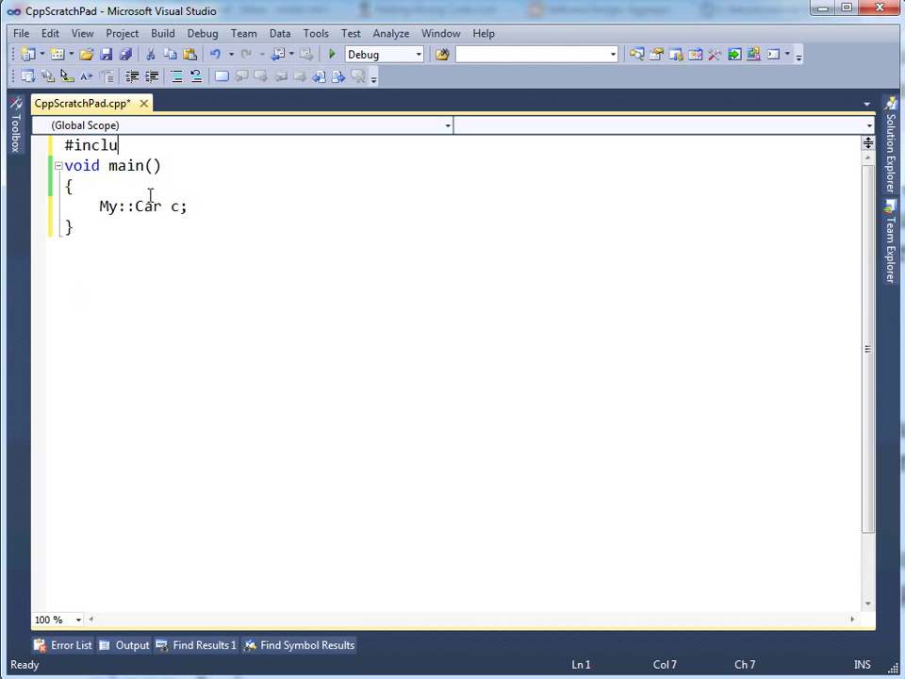
type("de <iostream>")
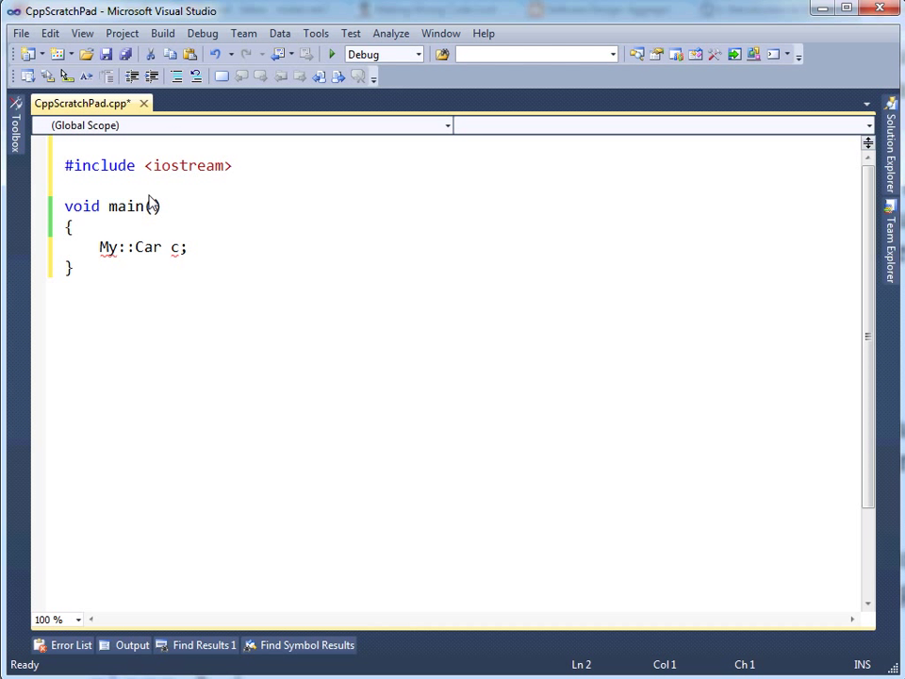
key("enter")
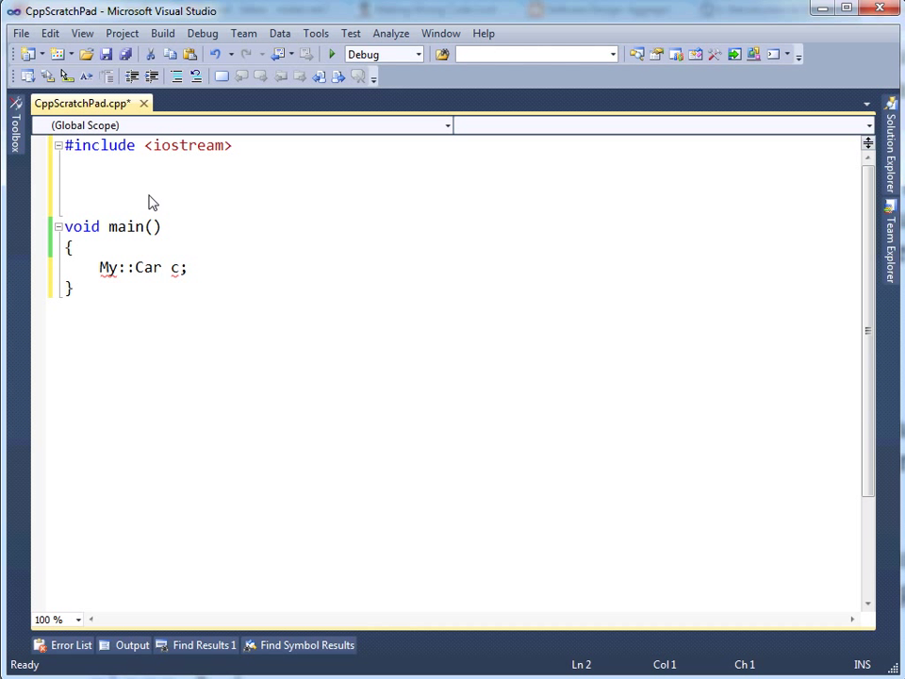
Add using namespace std; and begin a using std:: declaration for cout
type("using s")
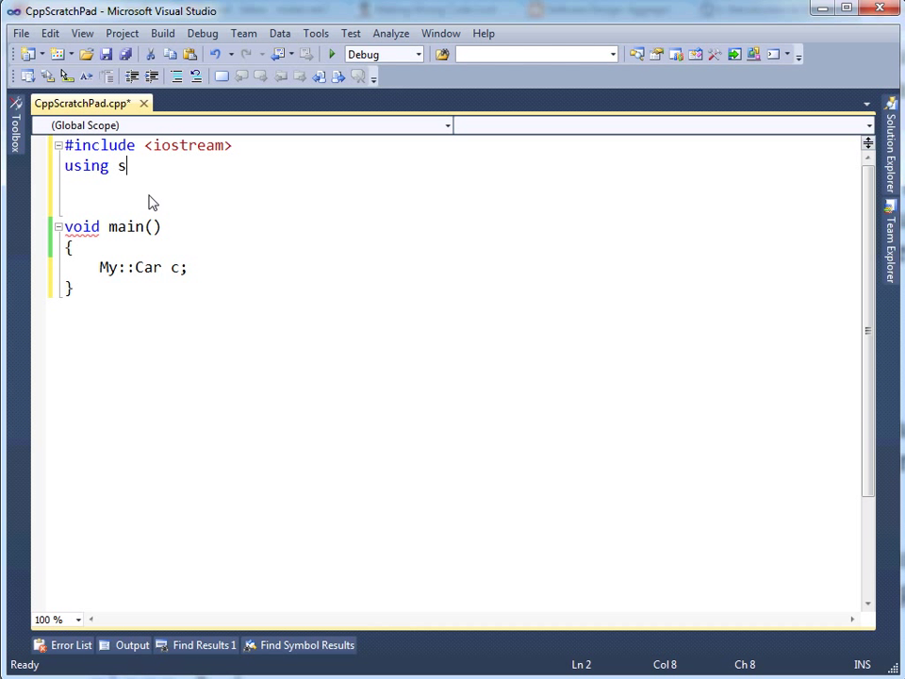
type("namespace std;")
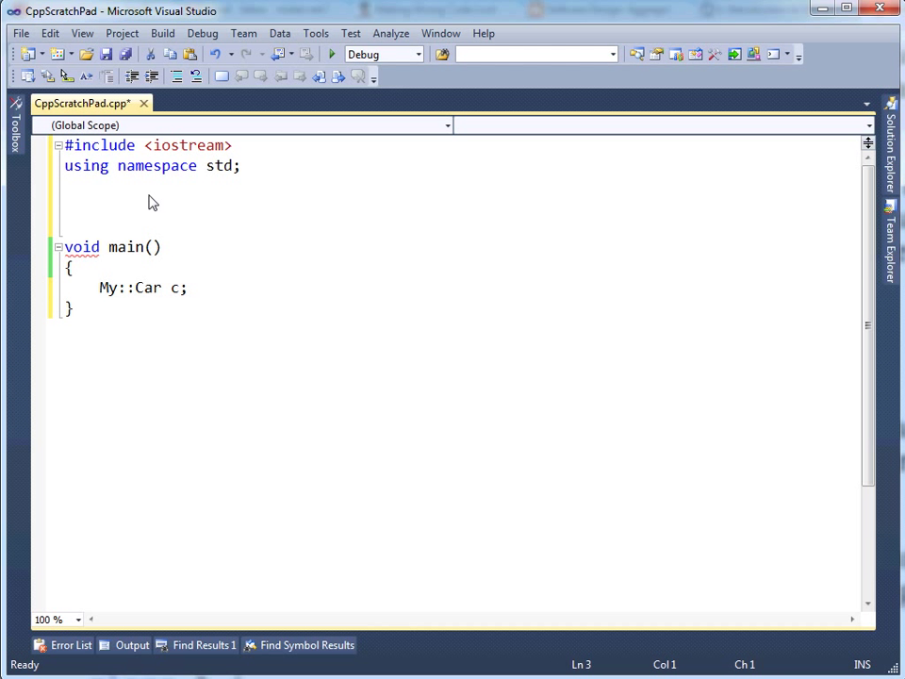
type("using std::cout;")
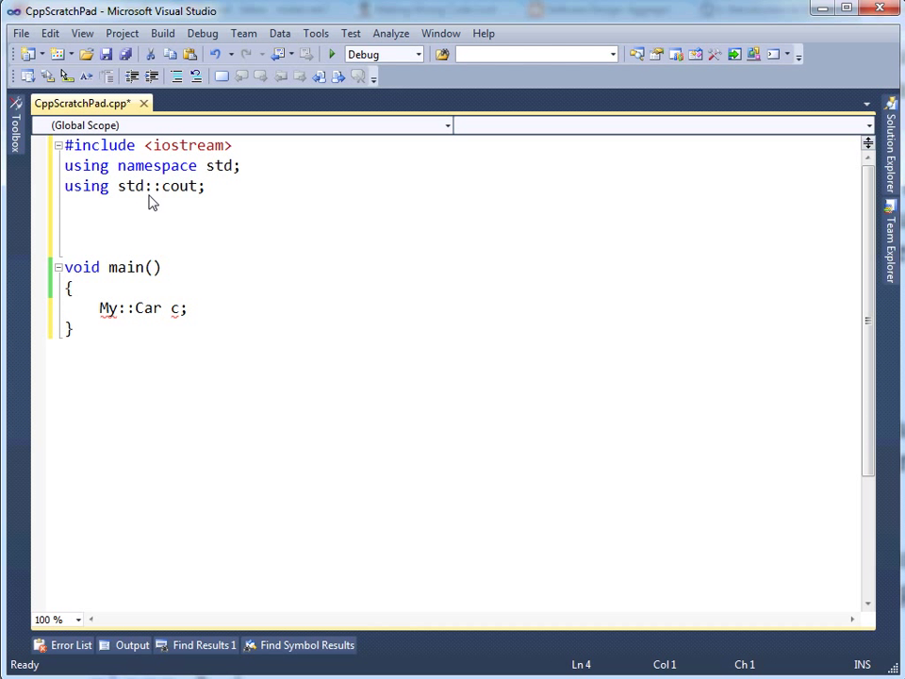
Drop using namespace std; and add the declaration using std::endl;
left_click(64, 205)
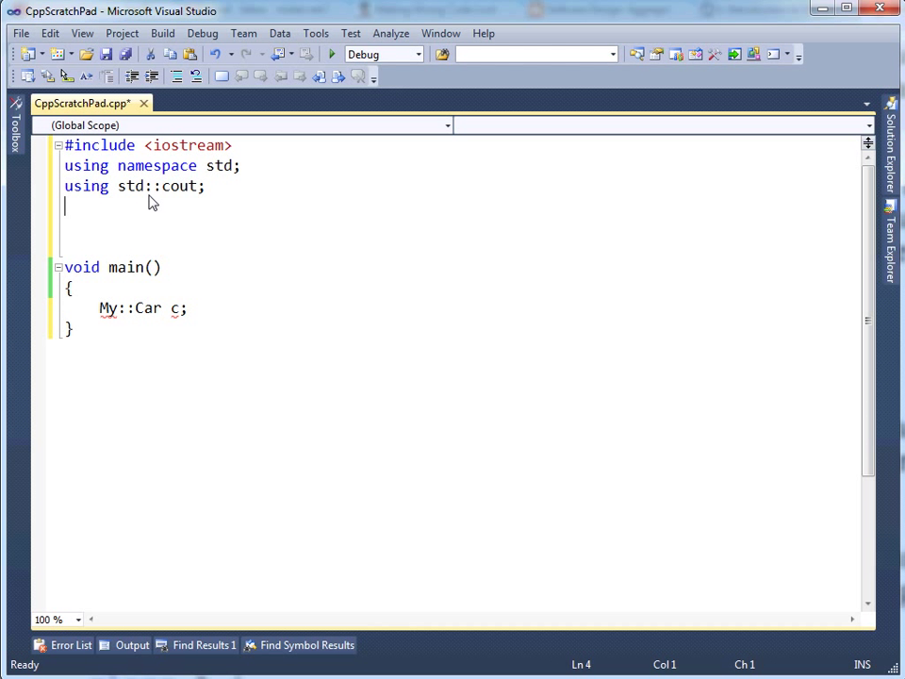
triple_click(132, 186)
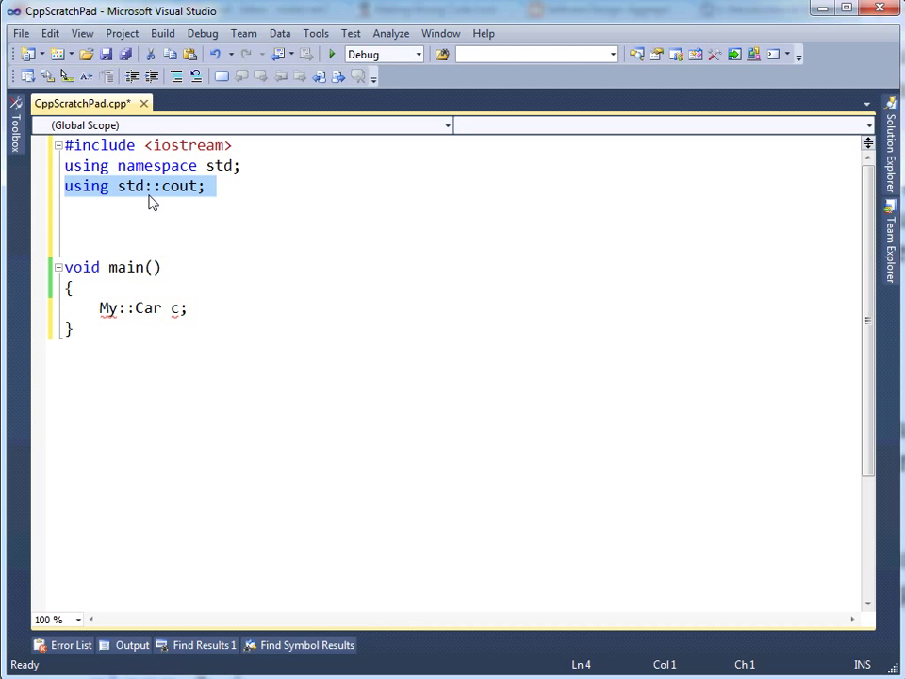
mouse_move(373, 192)
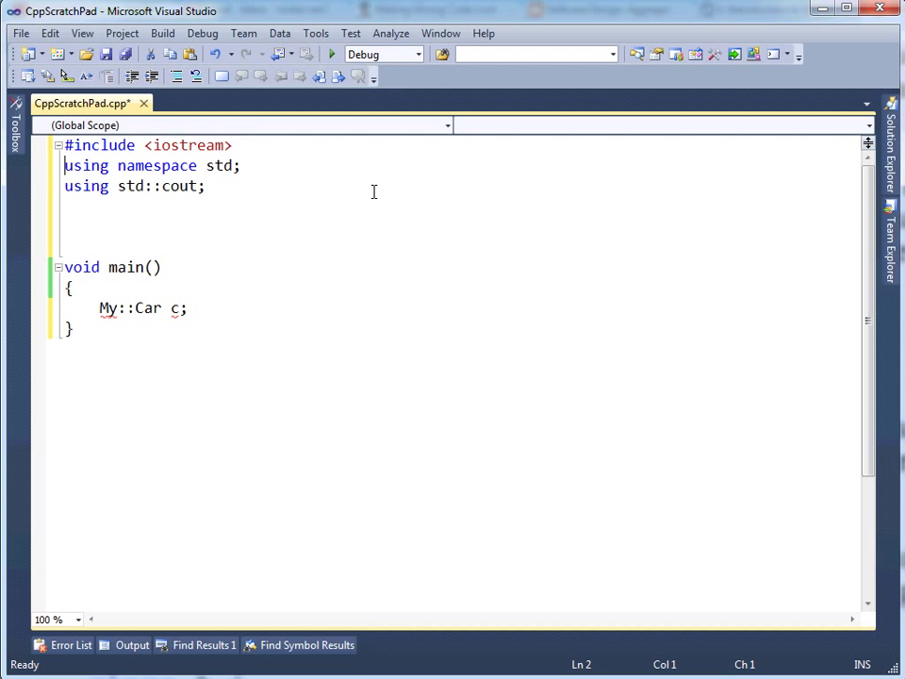
left_click(64, 205)
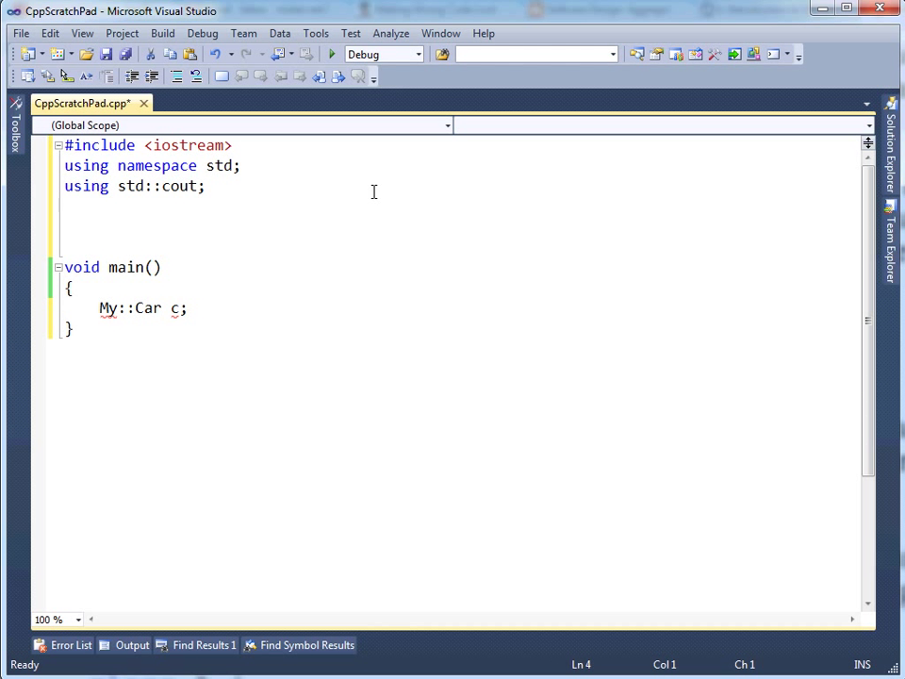
left_click(64, 166)
type("using st")
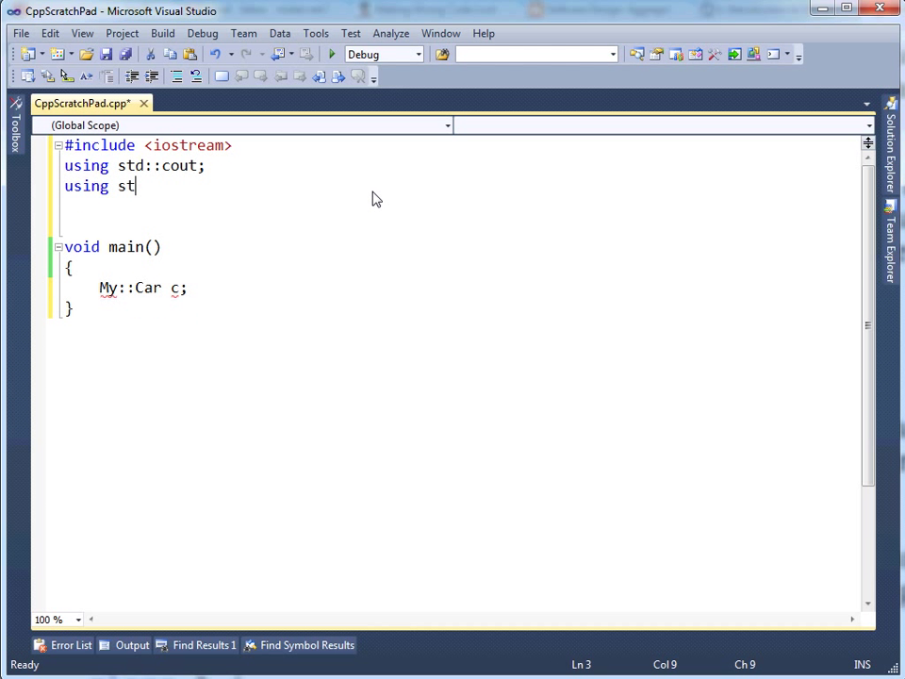
type("d::")
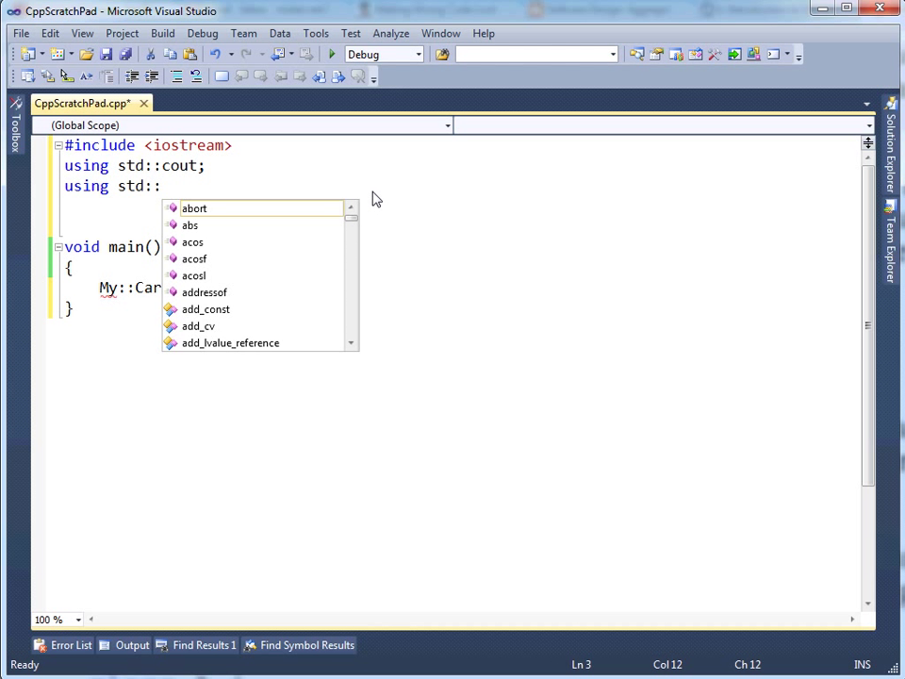
type("endl;")
left_click(457, 206)
type("using std")
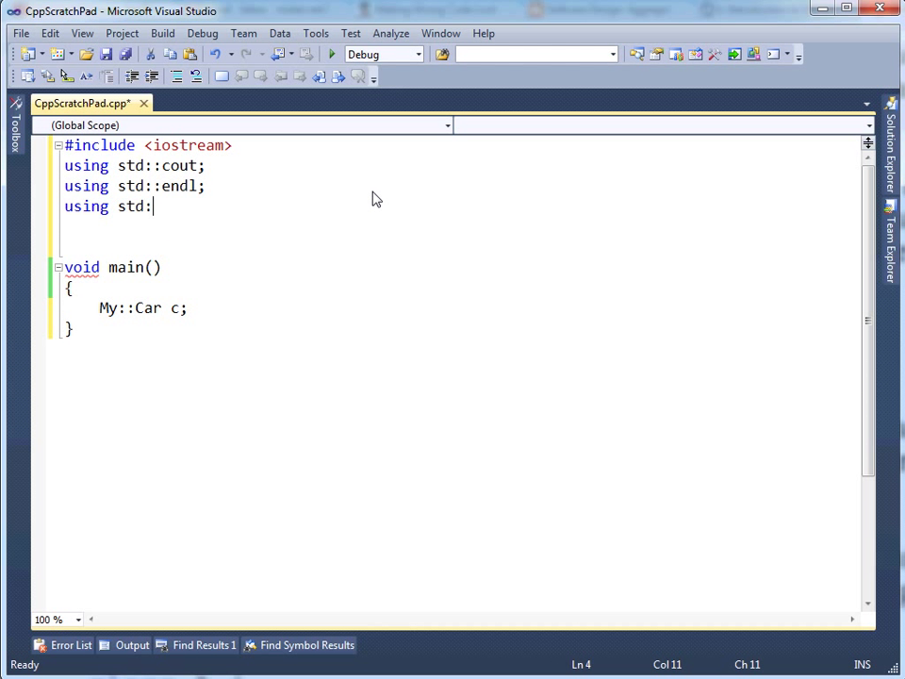
Browse the std:: IntelliSense member list and leave main's body empty
type(":")
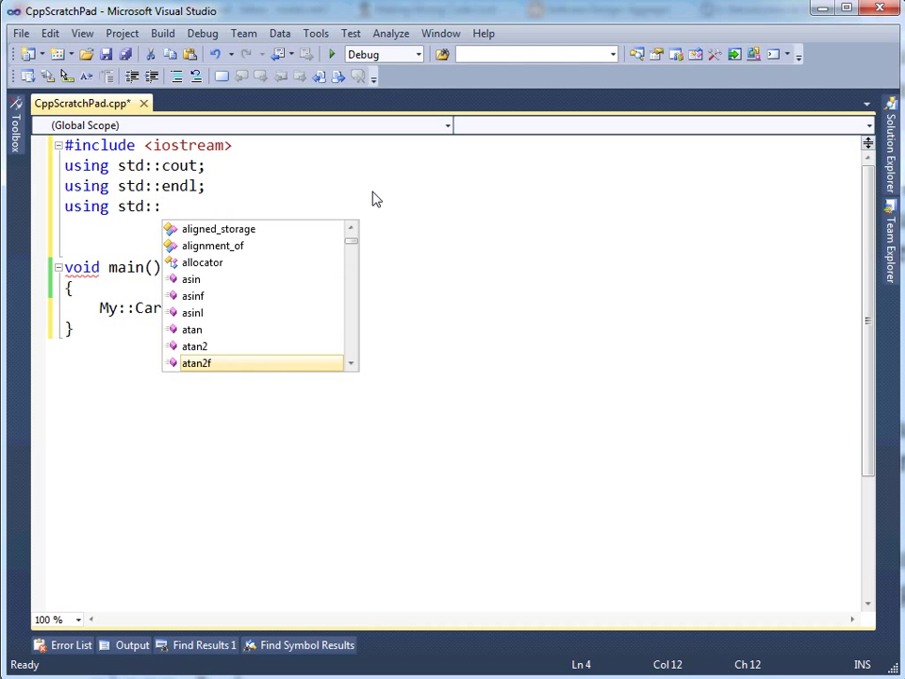
scroll("down", 3)
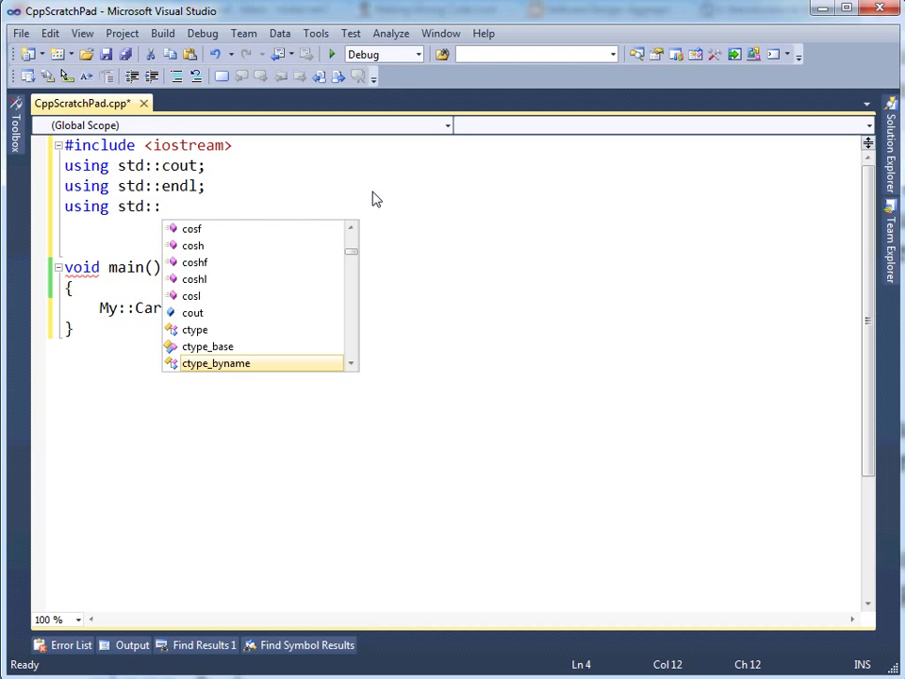
scroll("down", 3)
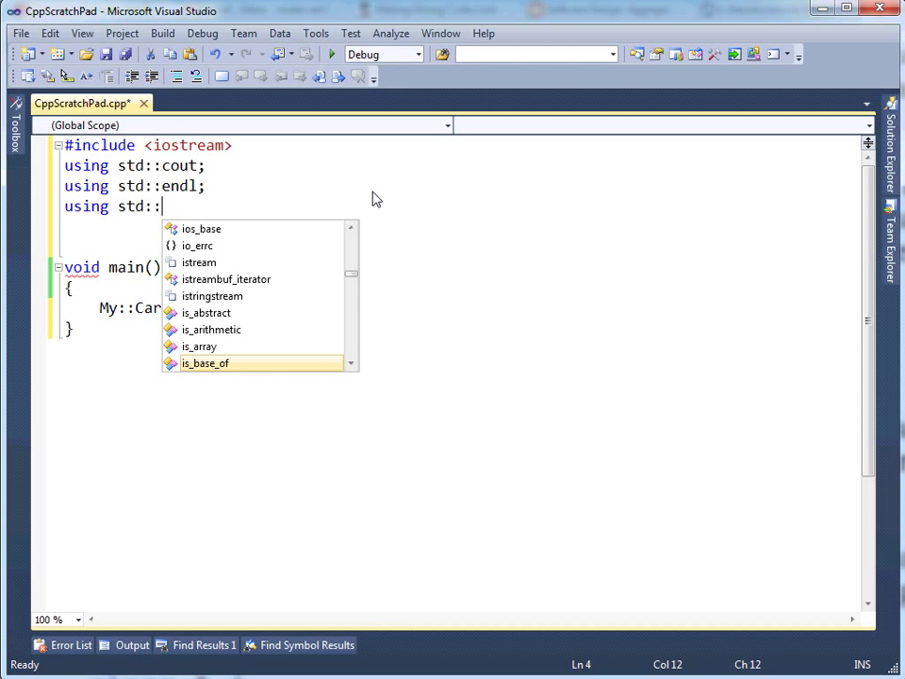
scroll("down", 3)
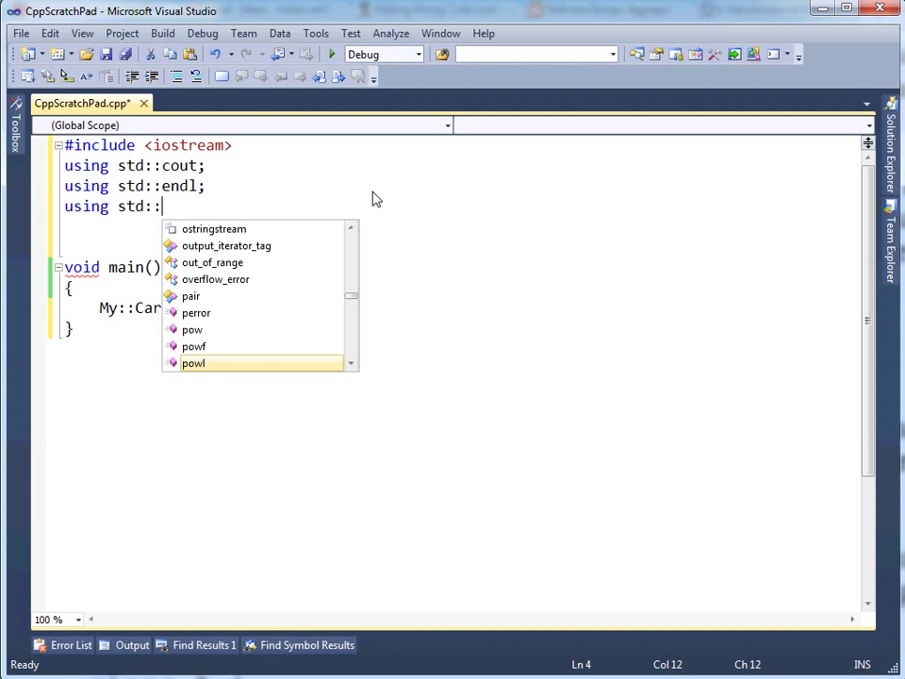
scroll("down", 3)
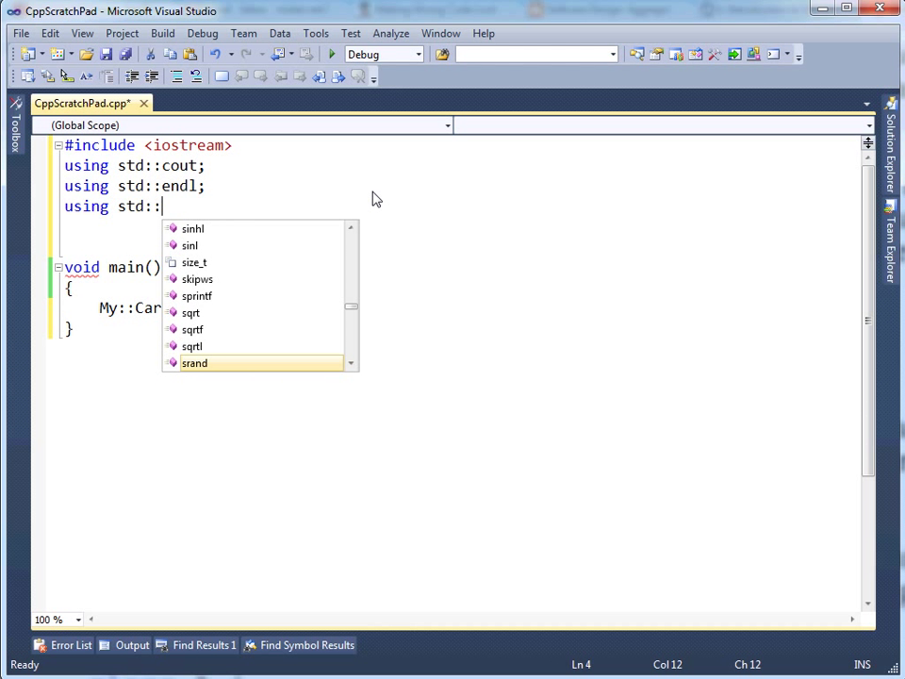
scroll("down", 3)
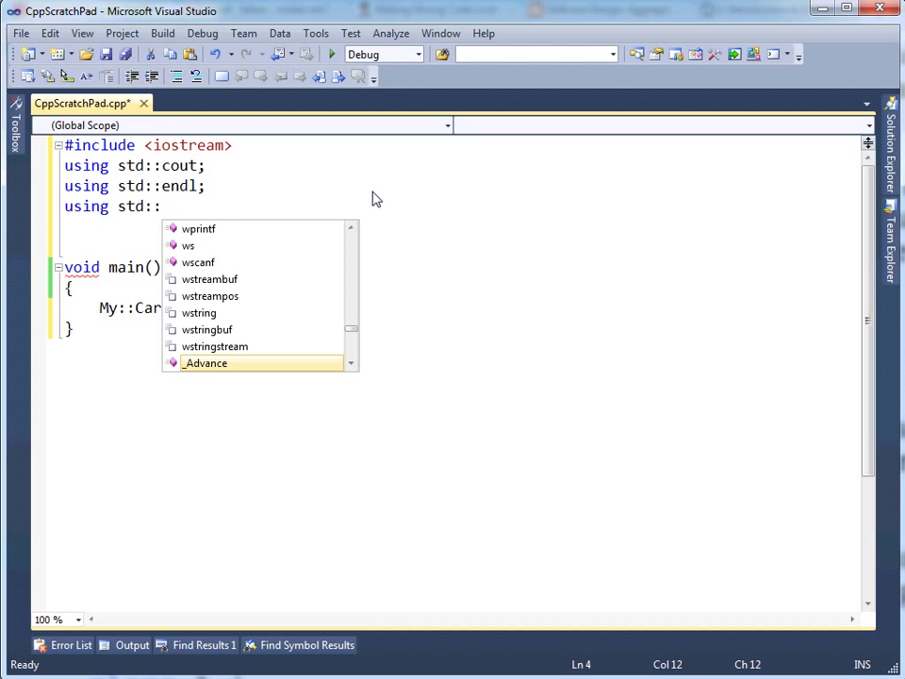
scroll("up", 3)
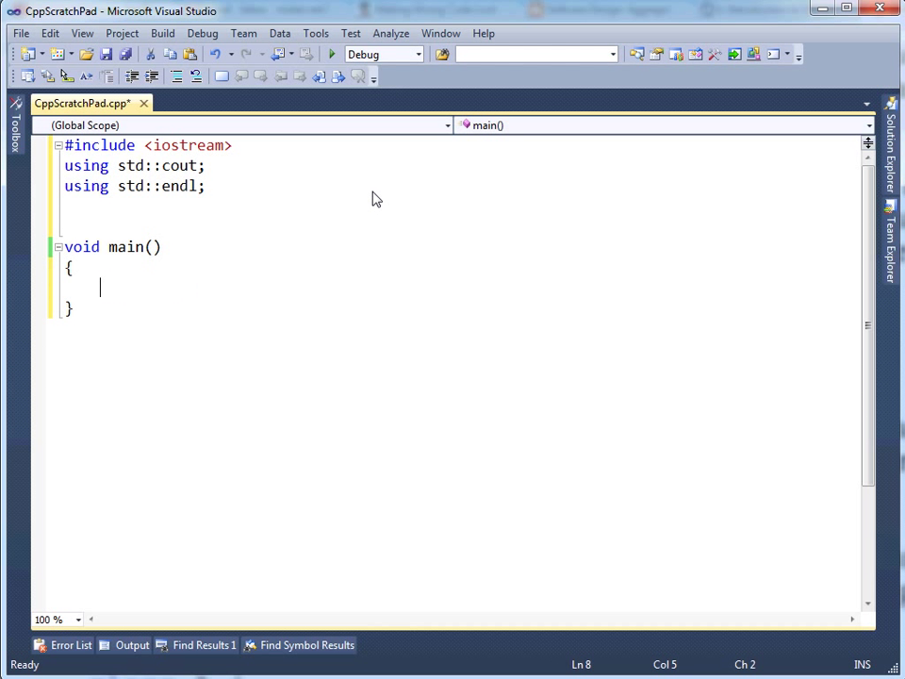
Write cout << "hi" << endl; inside main
type("cout << \"h")
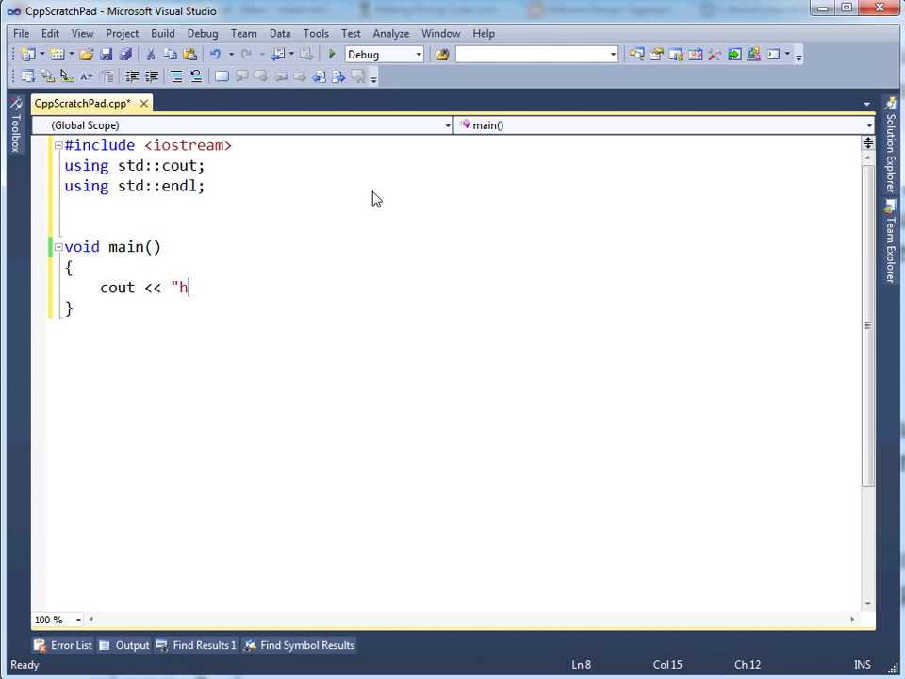
type("i\" <<")
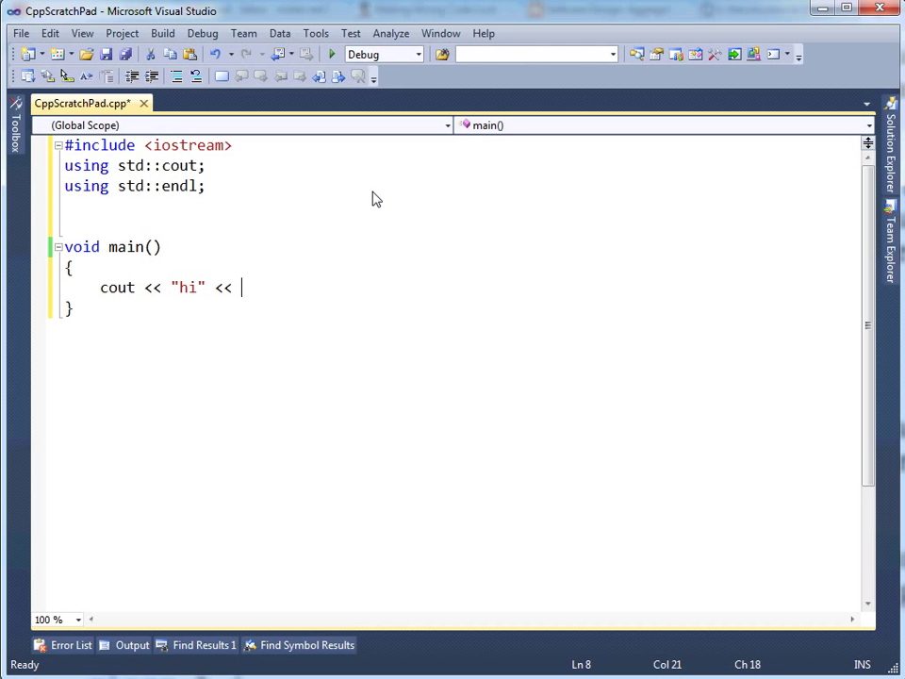
type("endl;")
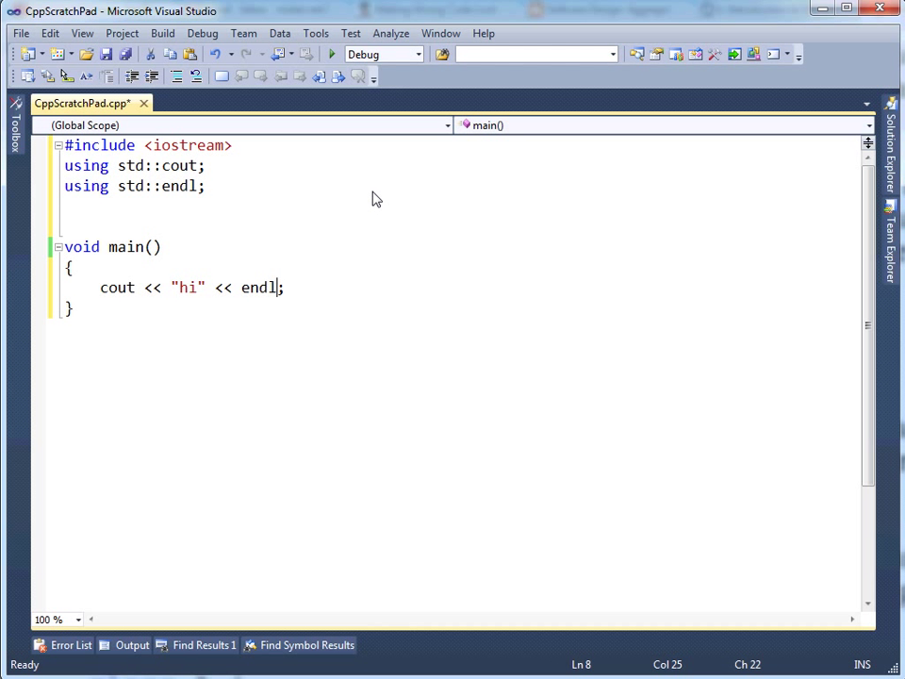
double_click(259, 287)
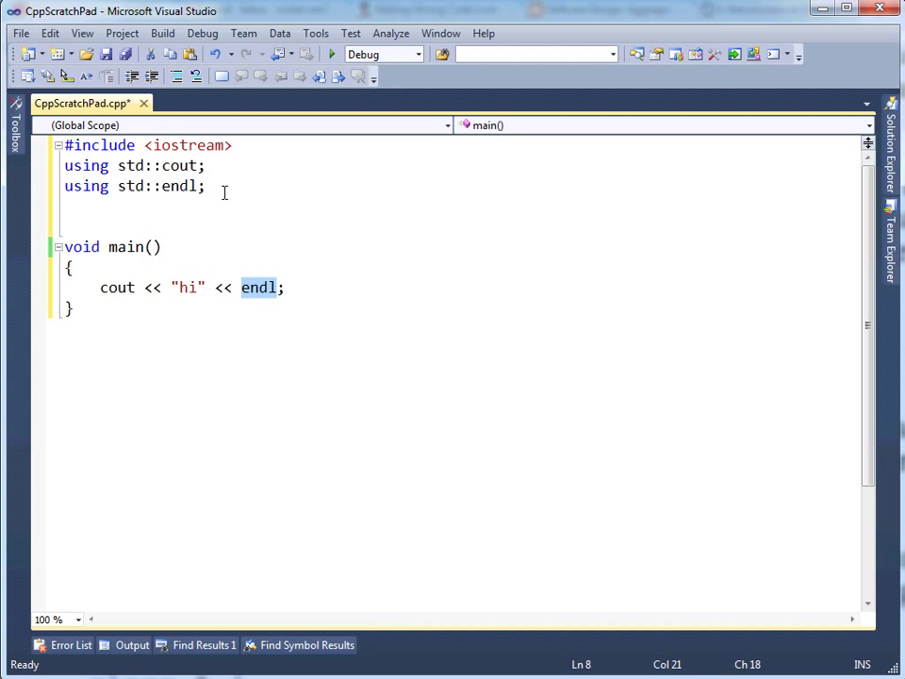